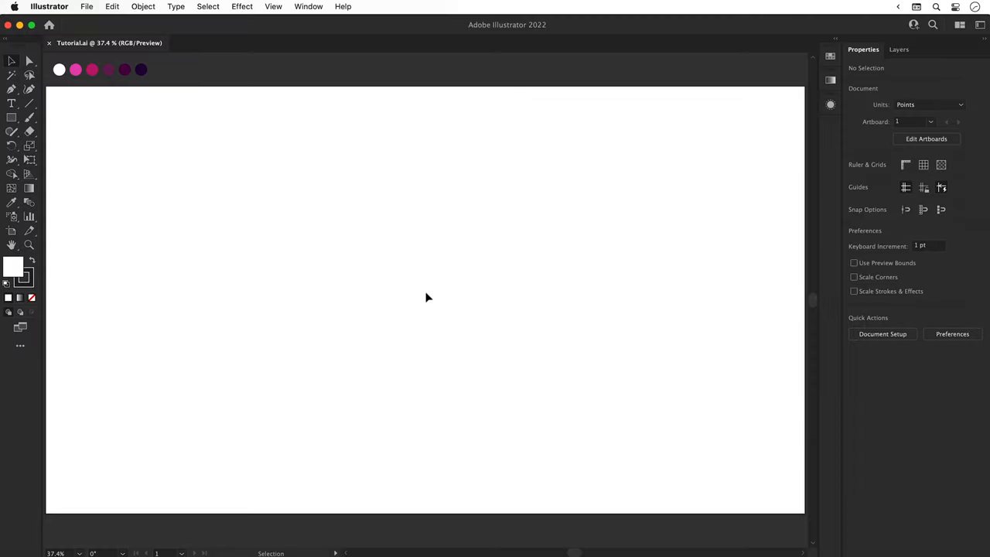
mouse_move(482, 273)
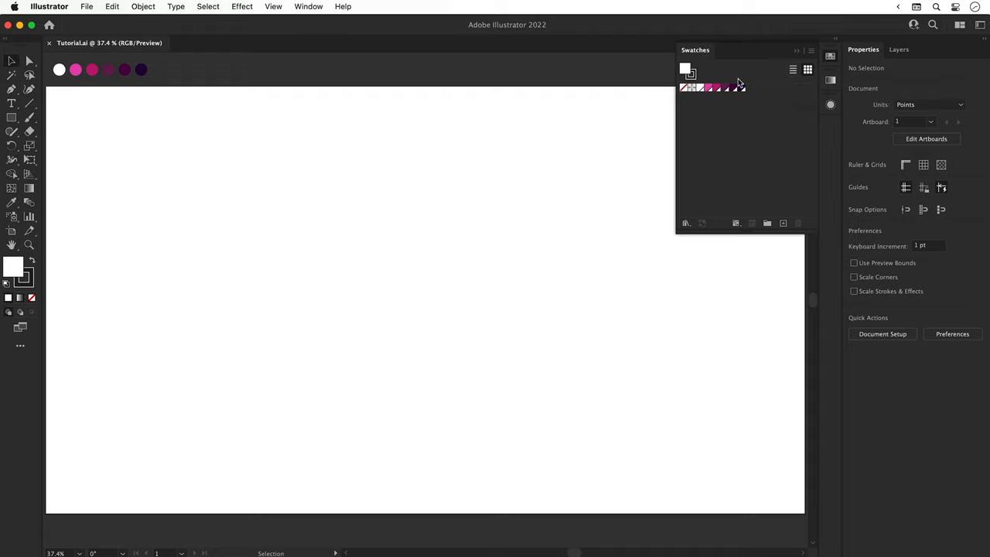
Make the pink swatch (R233 G69 B177) the active fill colour
double_click(710, 86)
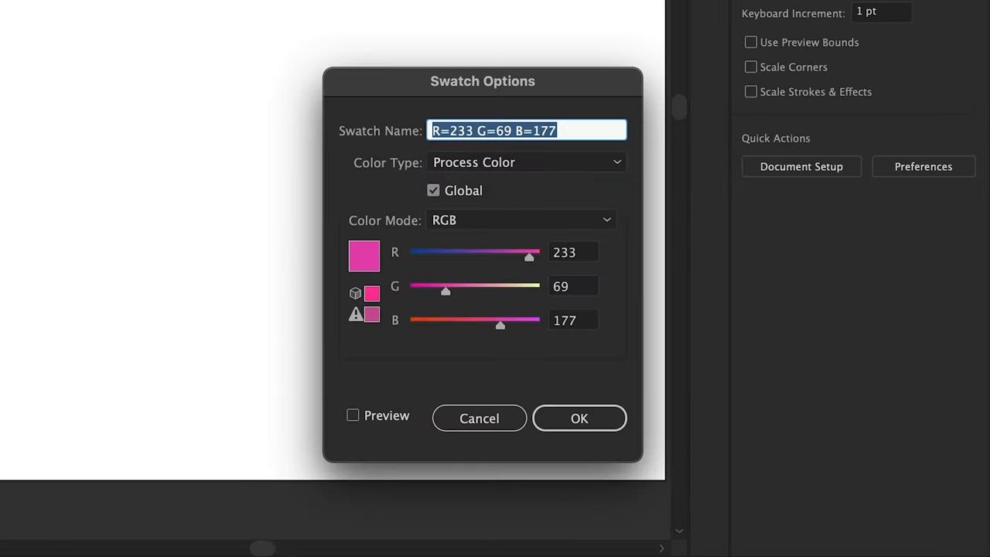
click(578, 418)
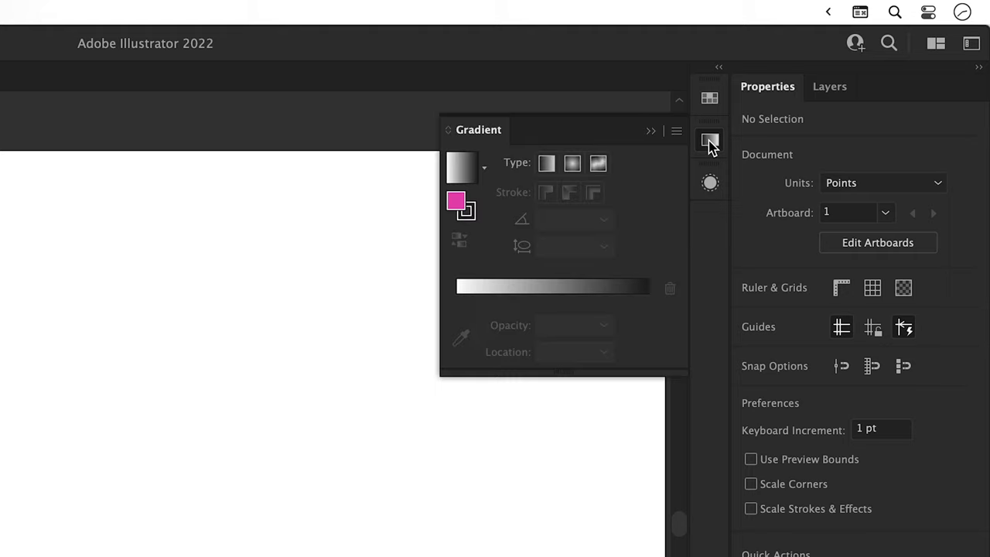
click(709, 183)
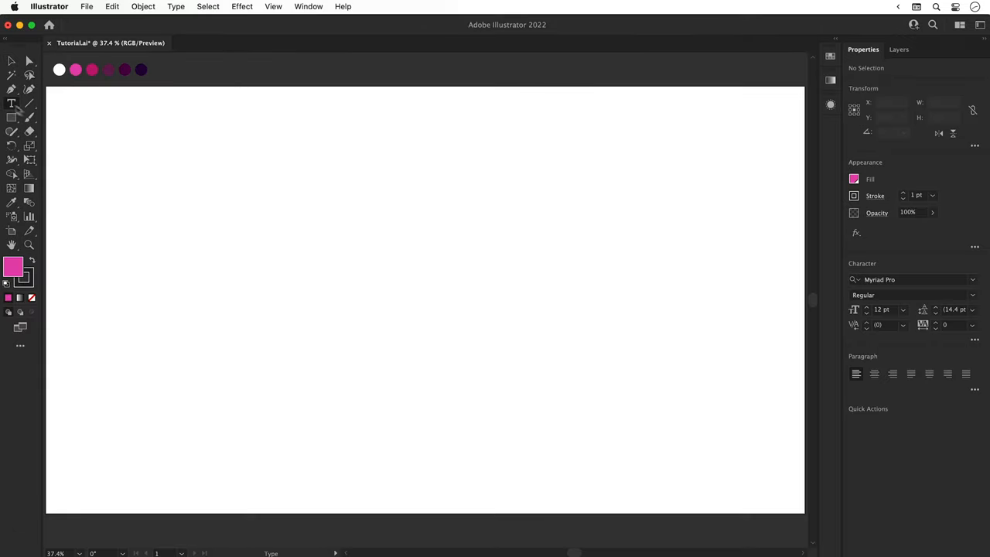
Type 'electric' on the artboard and centre it horizontally and vertically
click(430, 287)
text(Electric)
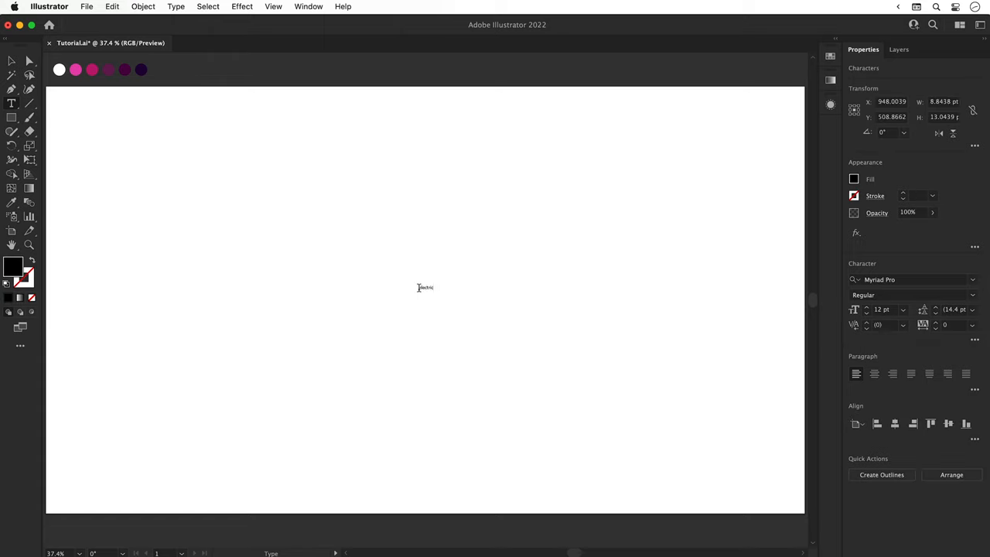
click(12, 62)
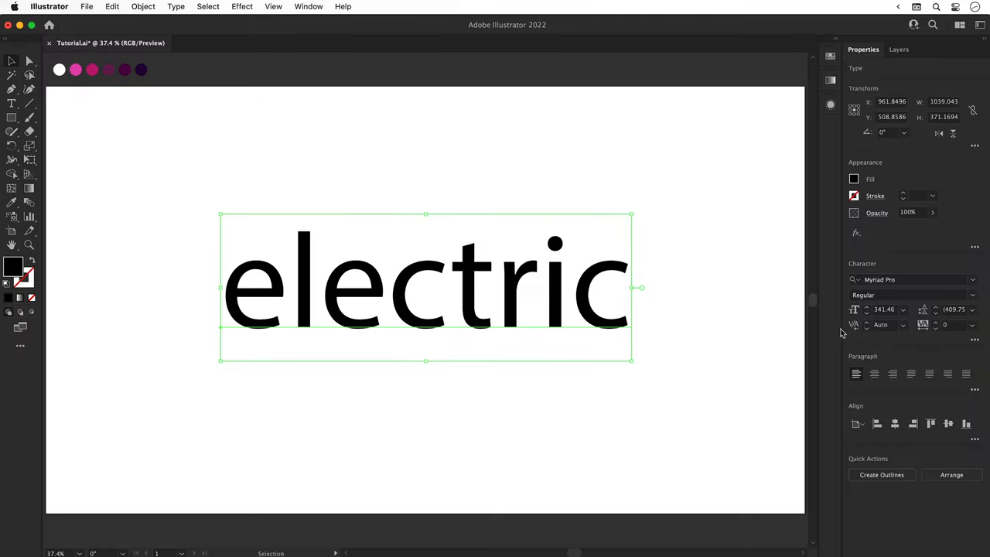
click(895, 423)
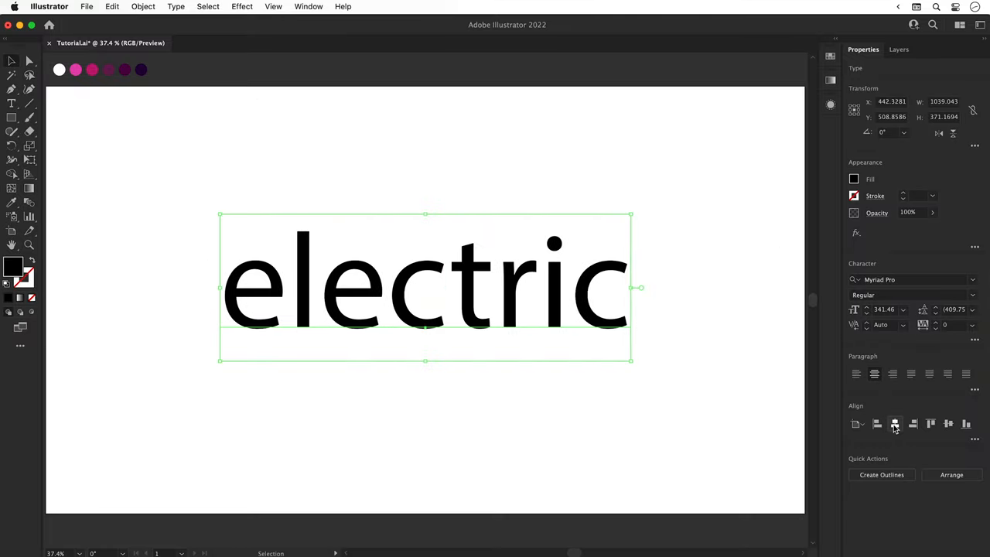
click(949, 424)
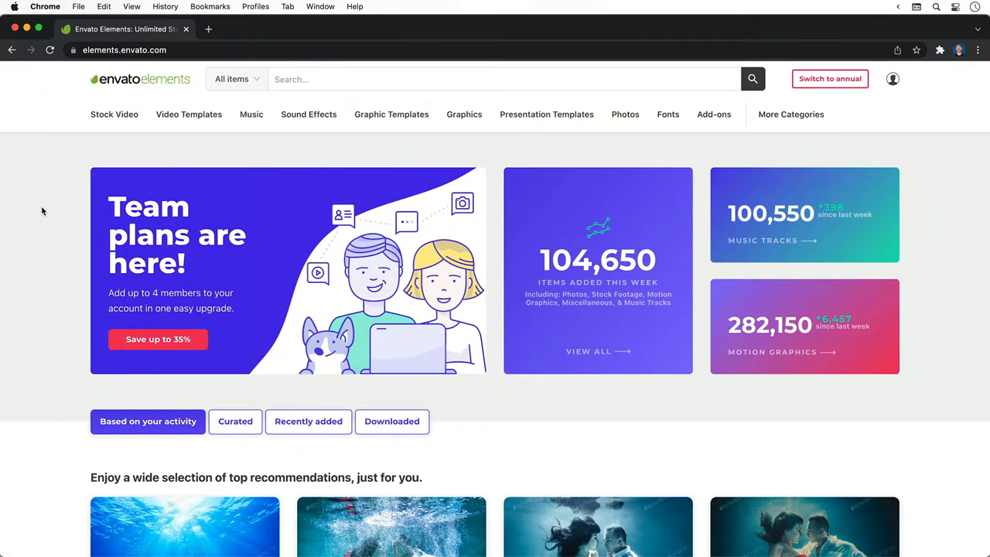
Browse the Envato Elements fonts collection and start searching for a font
click(236, 78)
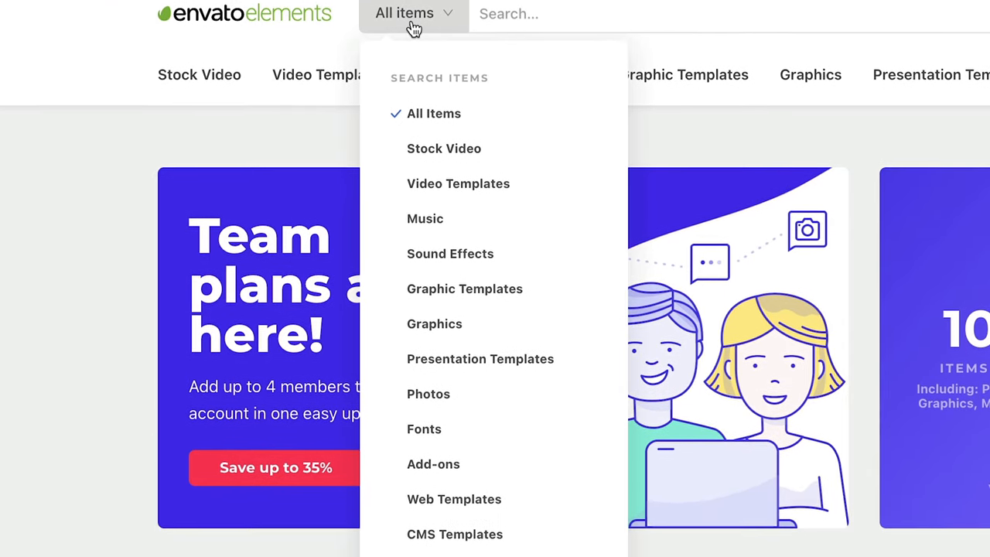
scroll(down, 3)
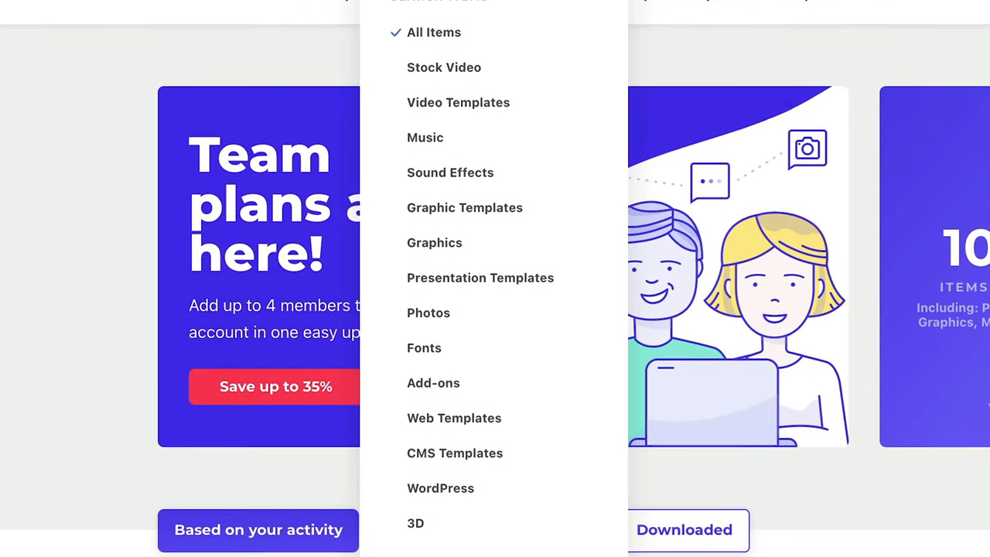
scroll(down, 3)
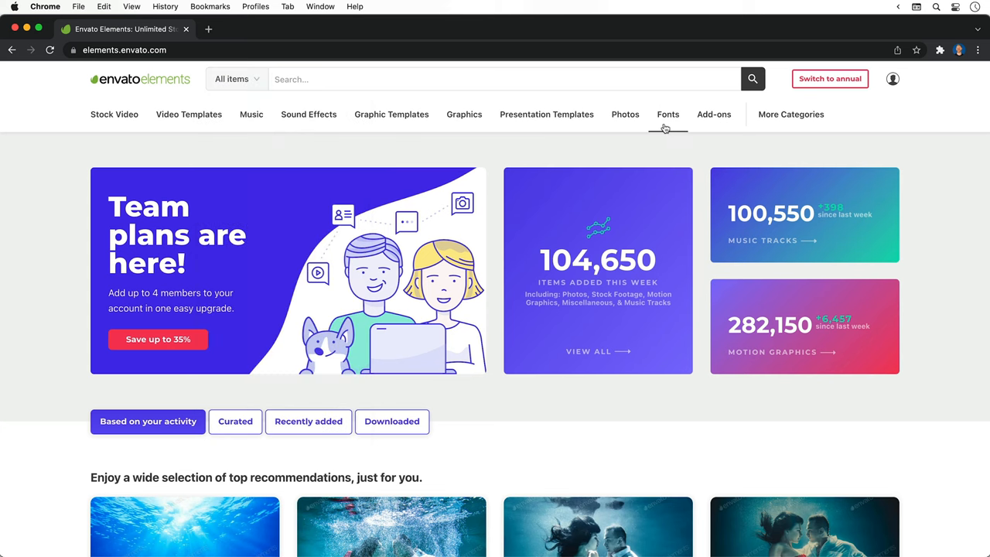
click(668, 114)
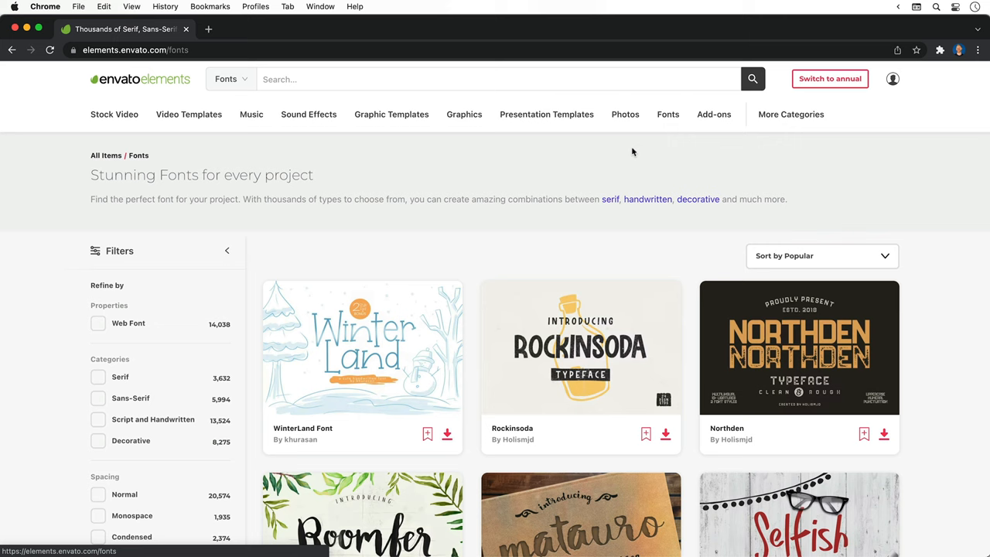
click(98, 398)
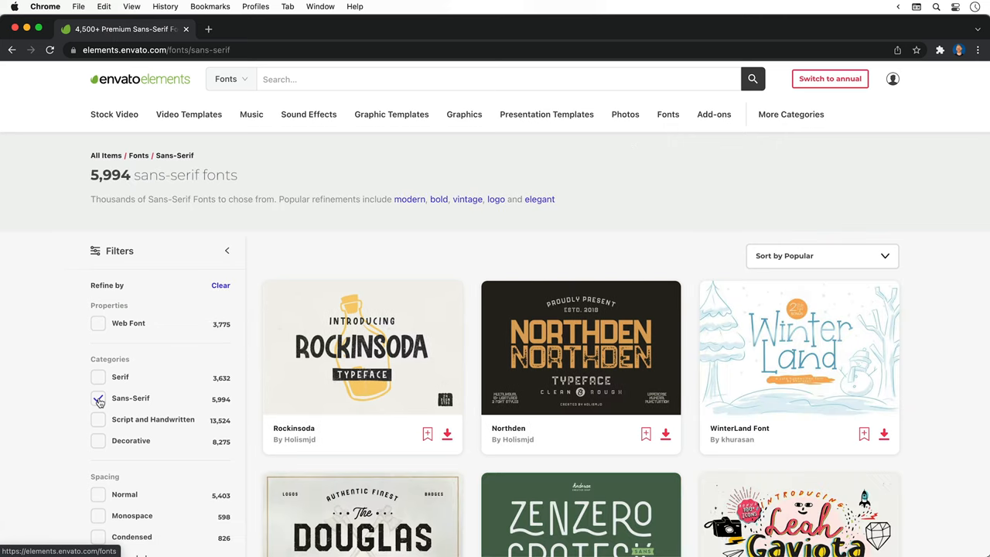
click(98, 399)
text(hurgey)
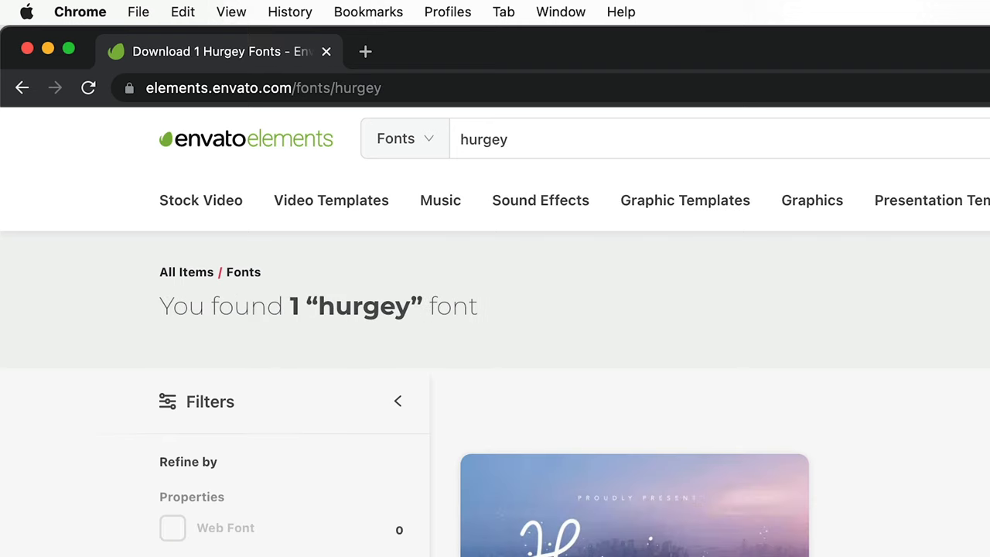
Open the Hurgey font page and download the font file
click(634, 505)
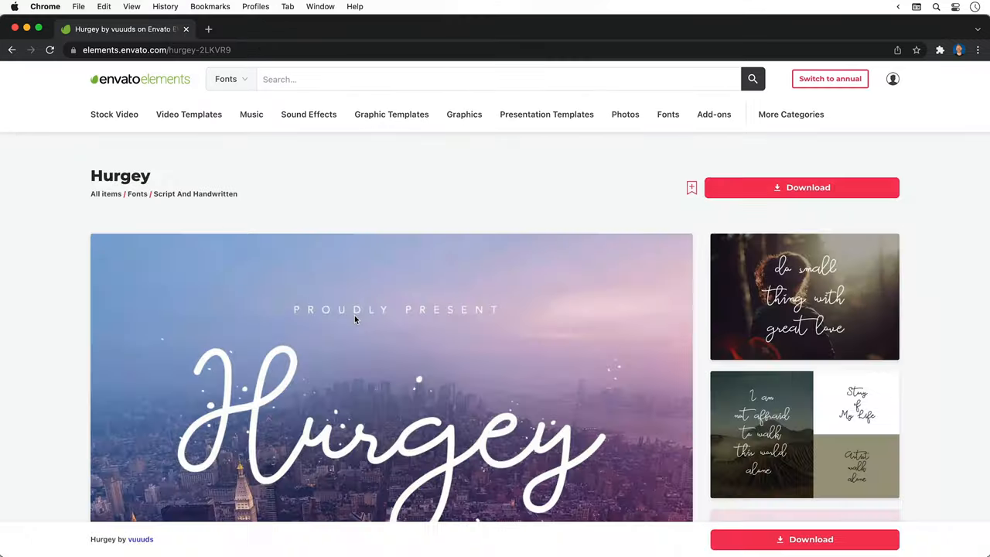
mouse_move(460, 185)
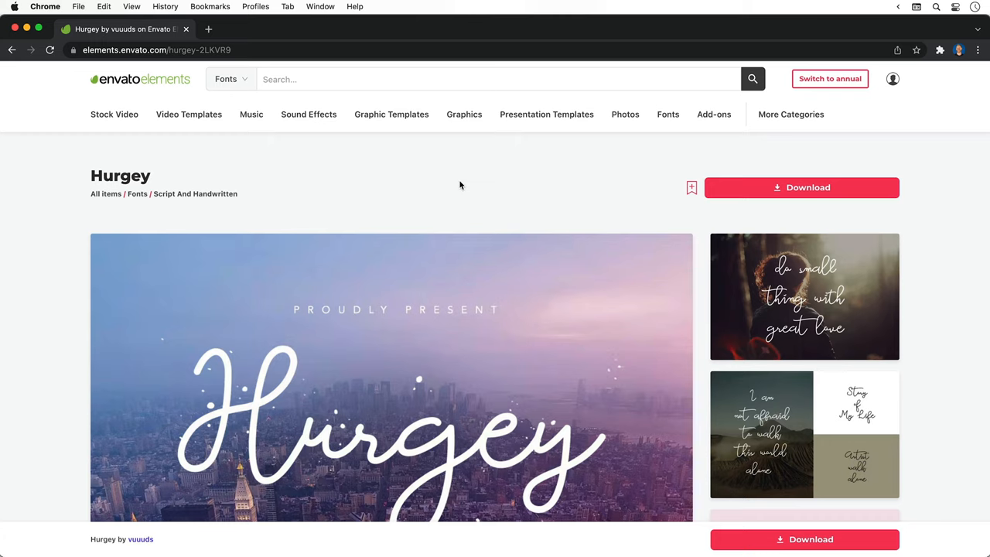
mouse_move(740, 192)
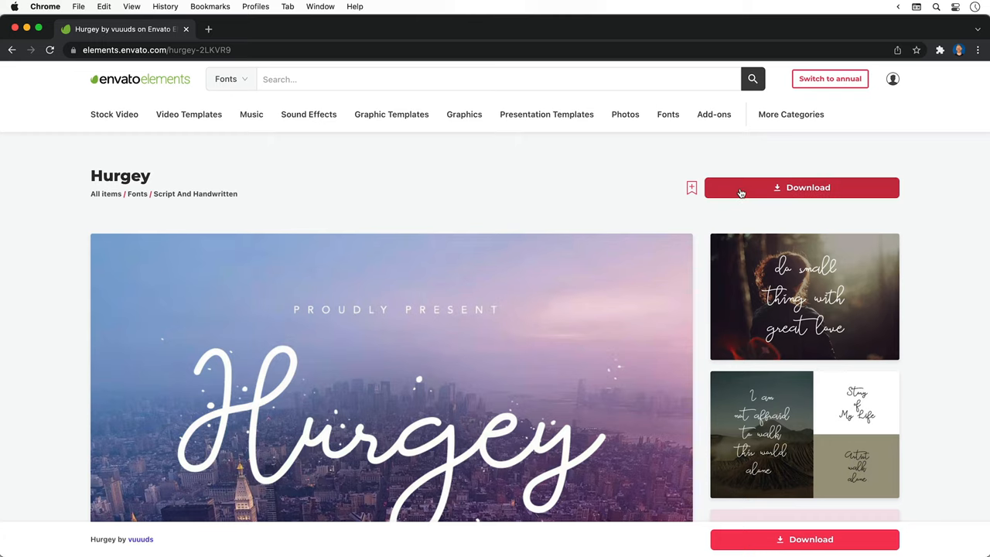
click(801, 187)
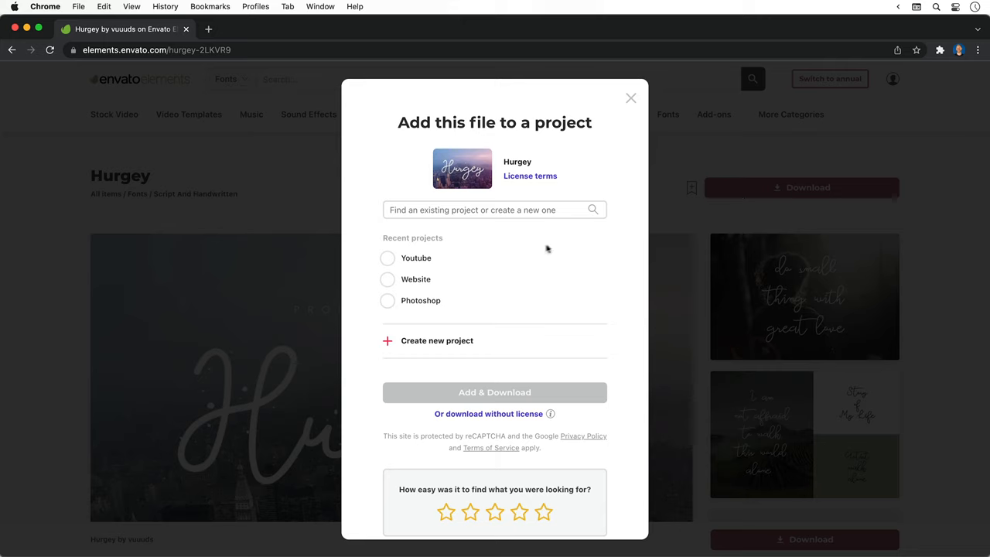
click(388, 257)
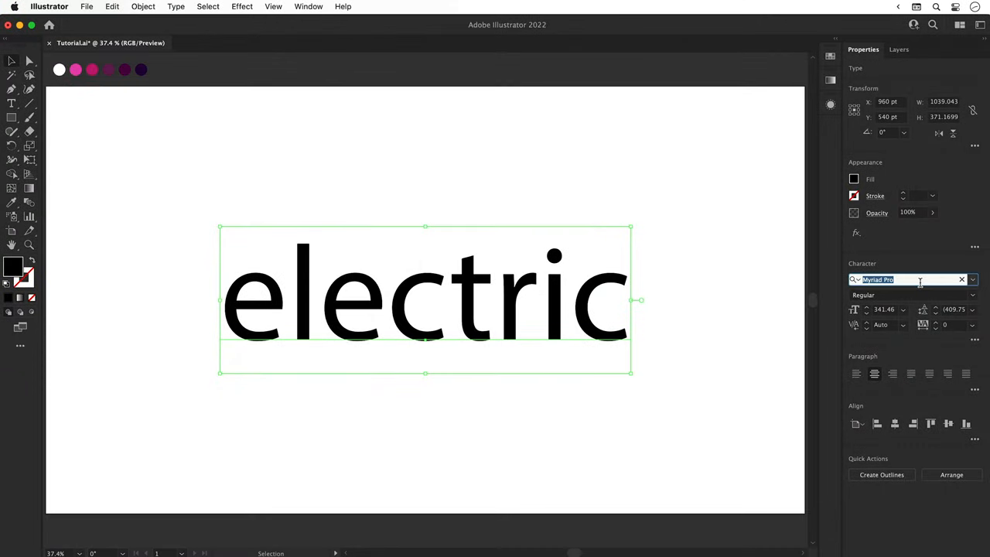
Set 'electric' in Hurgey, scale it up, and fill it with the pink swatch
text(hurgey)
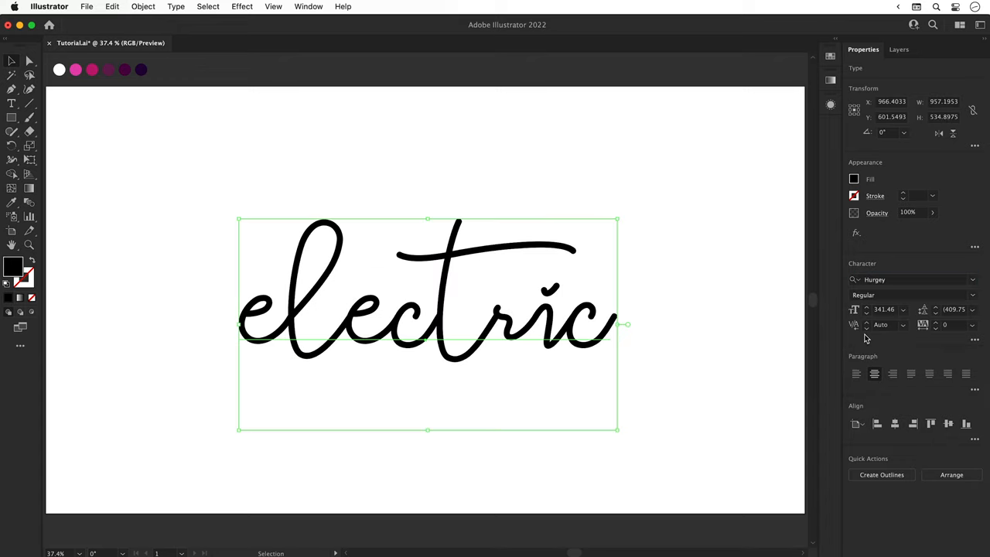
mouse_move(619, 217)
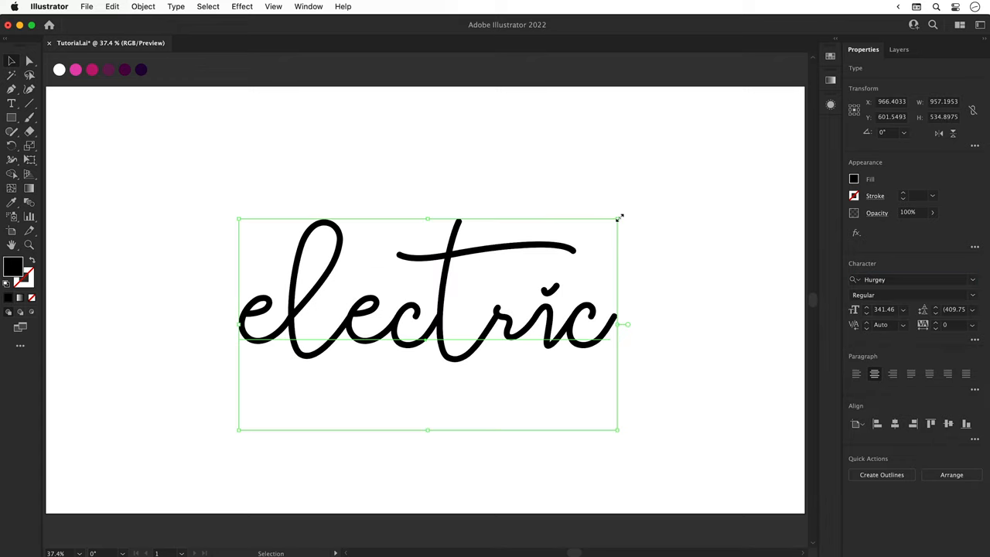
drag(619, 217, 646, 205)
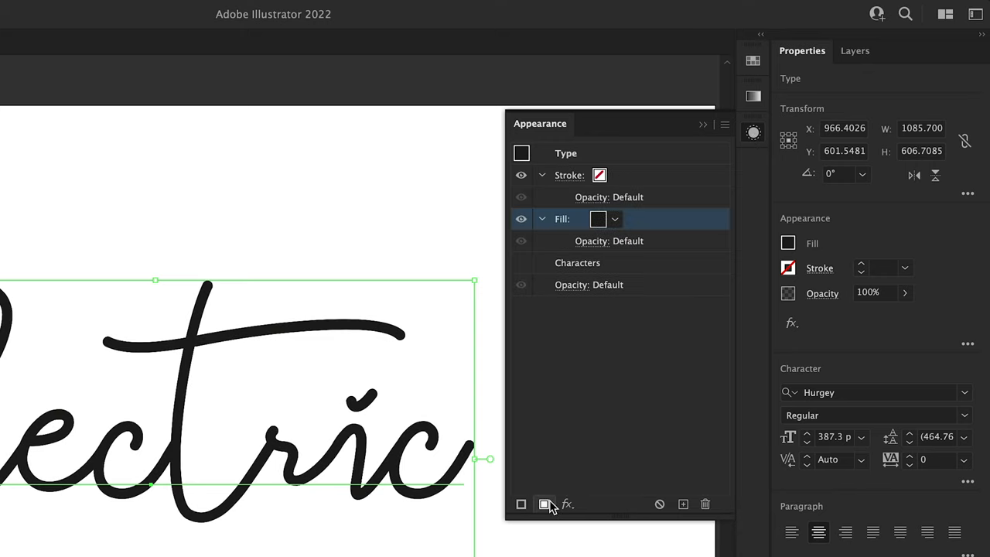
click(614, 219)
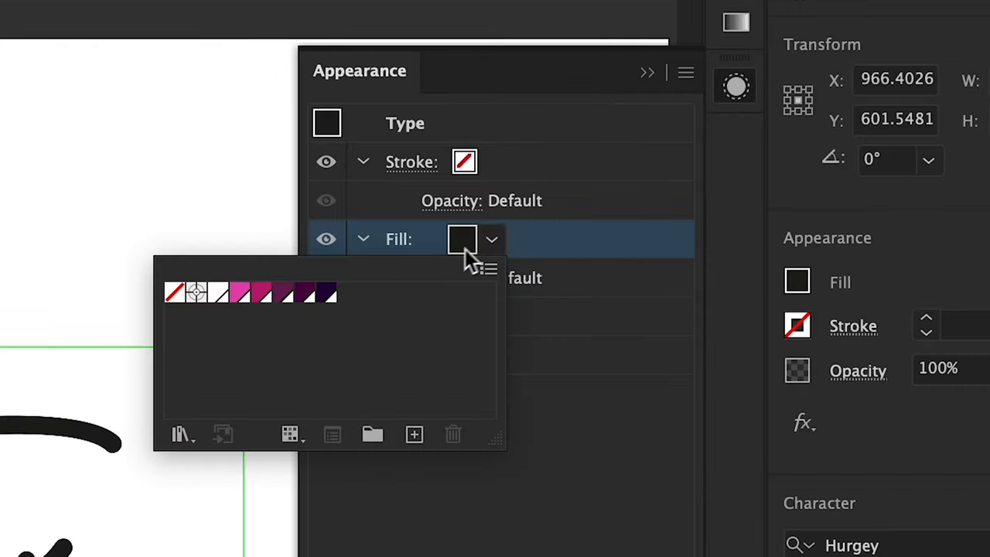
click(240, 293)
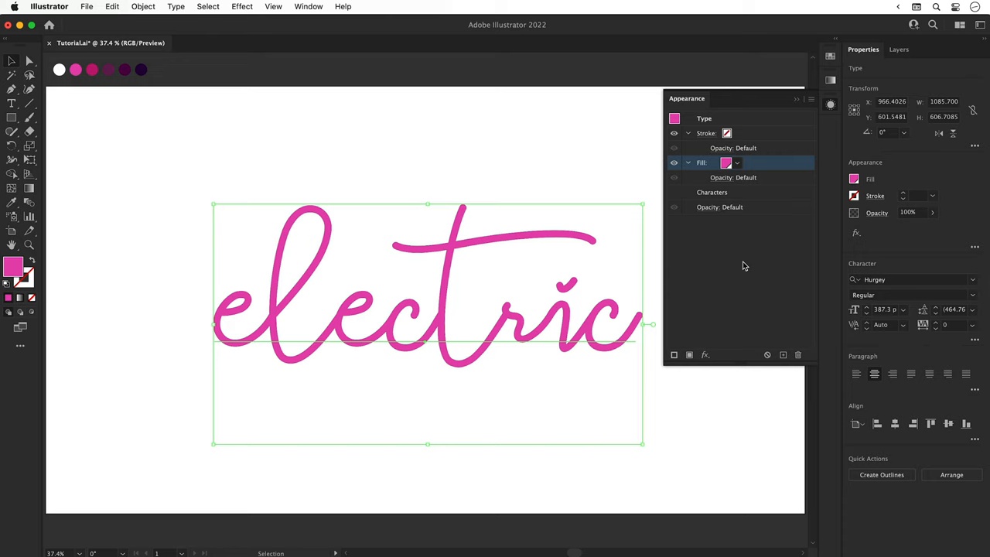
click(830, 106)
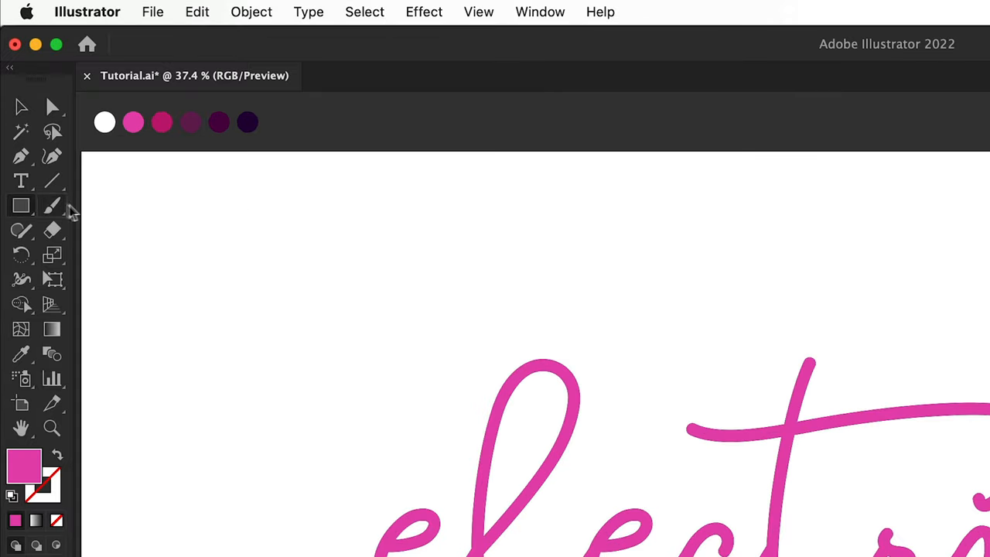
Draw a gradient square near the top-left and set its end colour to pink
drag(155, 209, 317, 371)
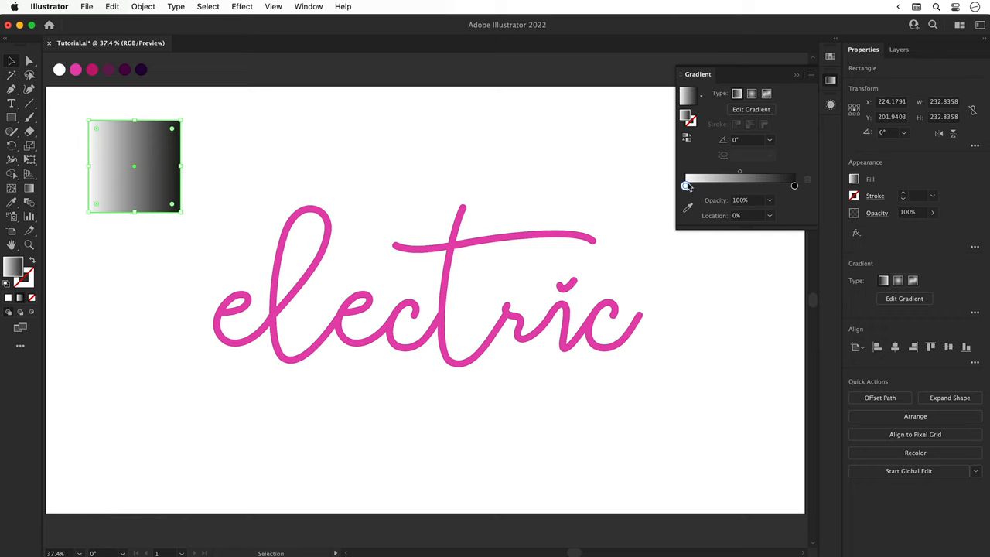
click(685, 185)
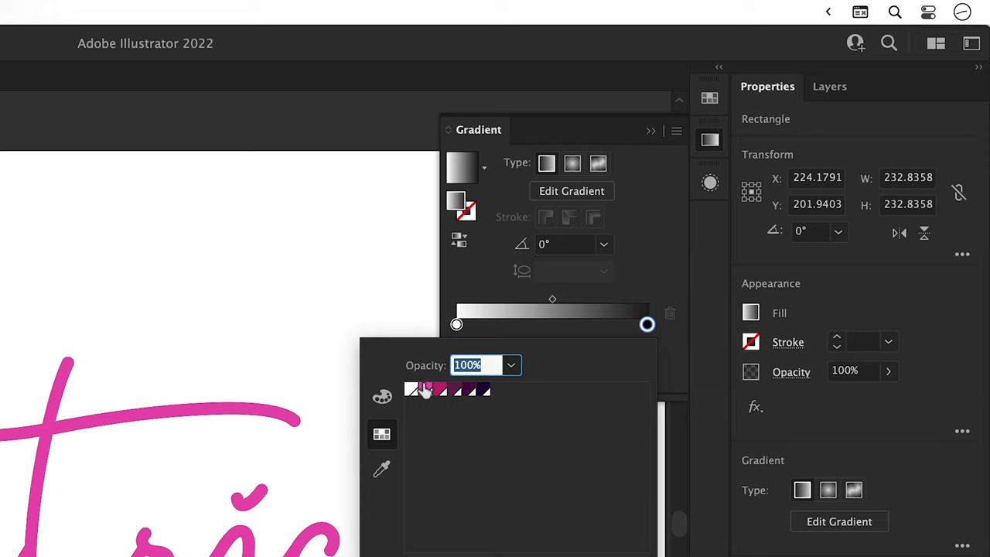
click(410, 389)
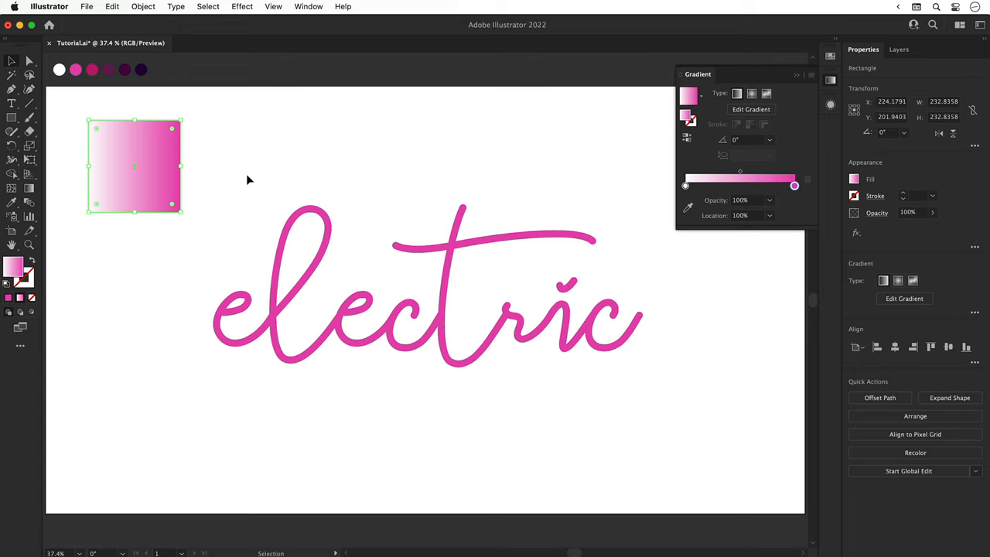
click(247, 179)
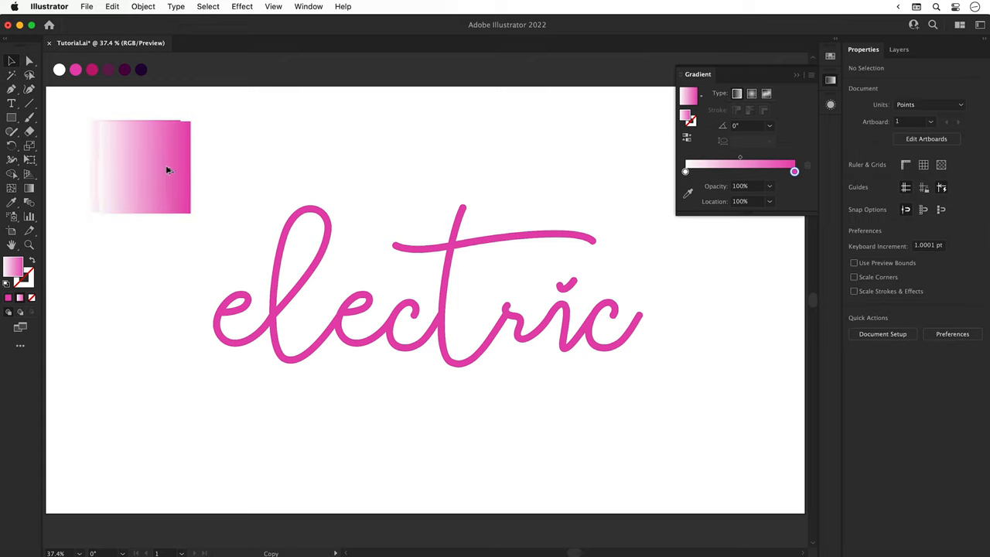
Duplicate the gradient square to the right and recolour its stops dark purple
drag(168, 166, 317, 158)
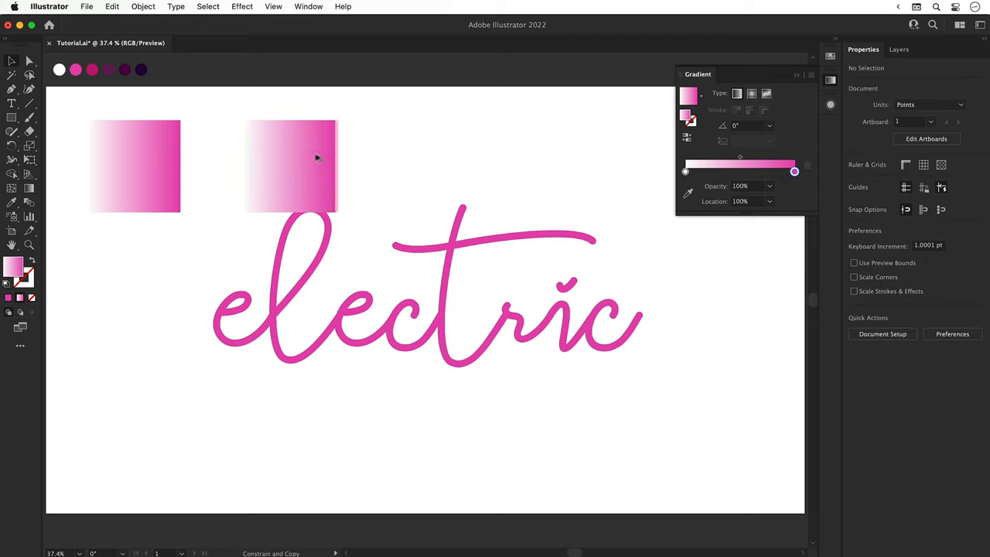
click(290, 167)
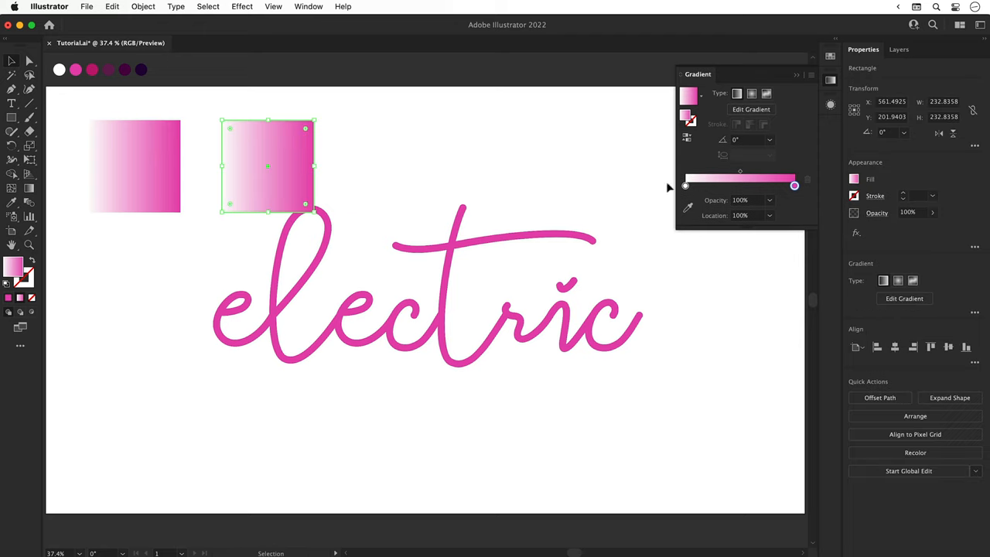
click(684, 185)
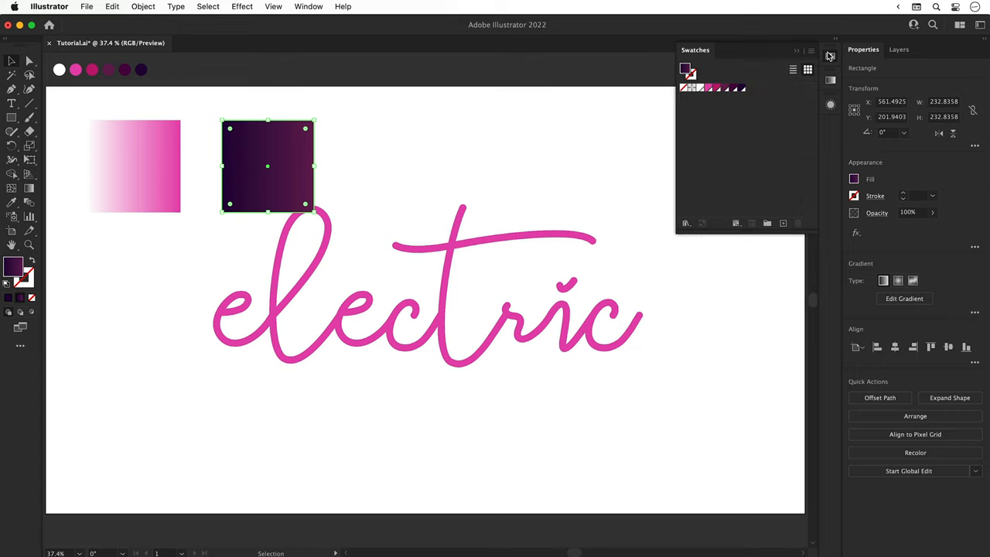
click(135, 165)
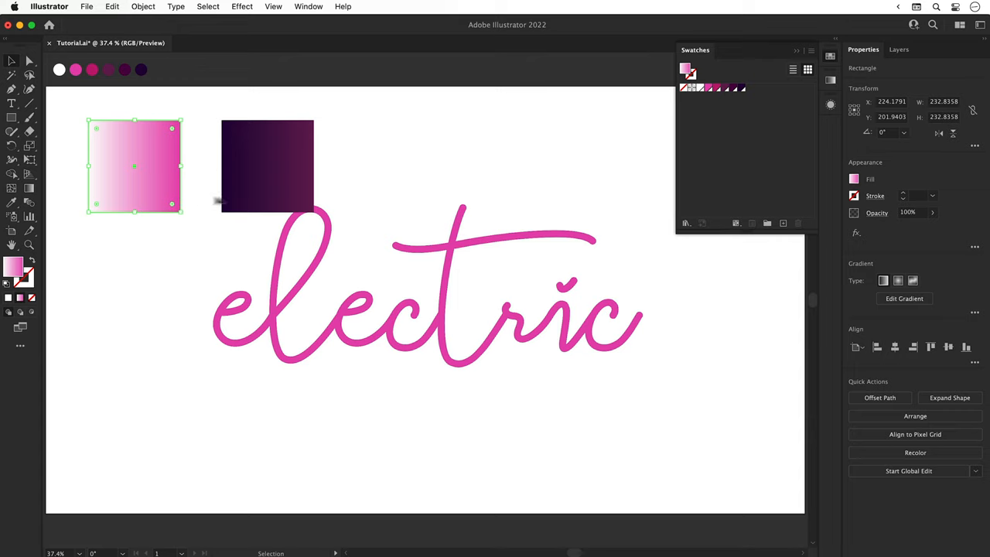
Save both gradients as swatches Gradient 1 and Gradient 2, and select the pink square for deletion
click(627, 389)
text(Gradie)
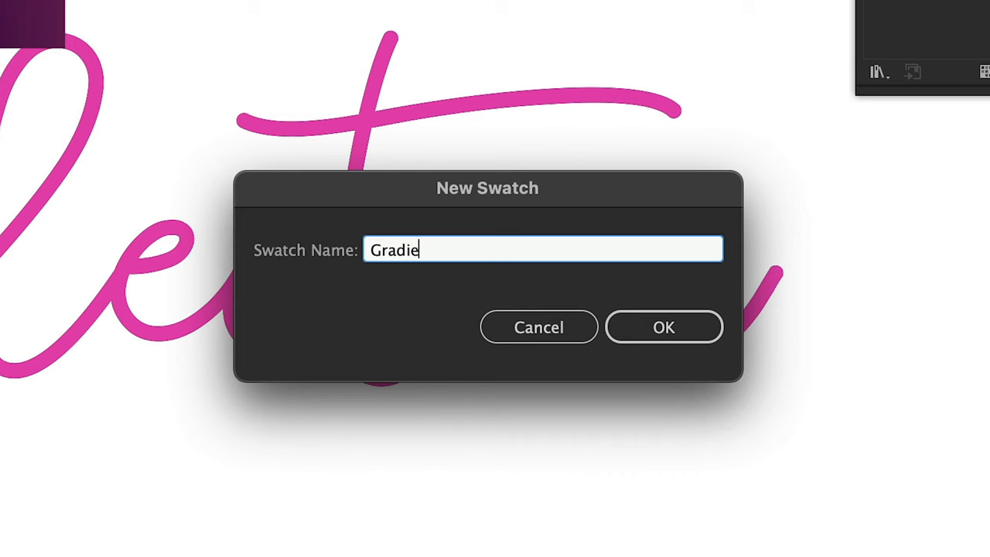
text(nt 1)
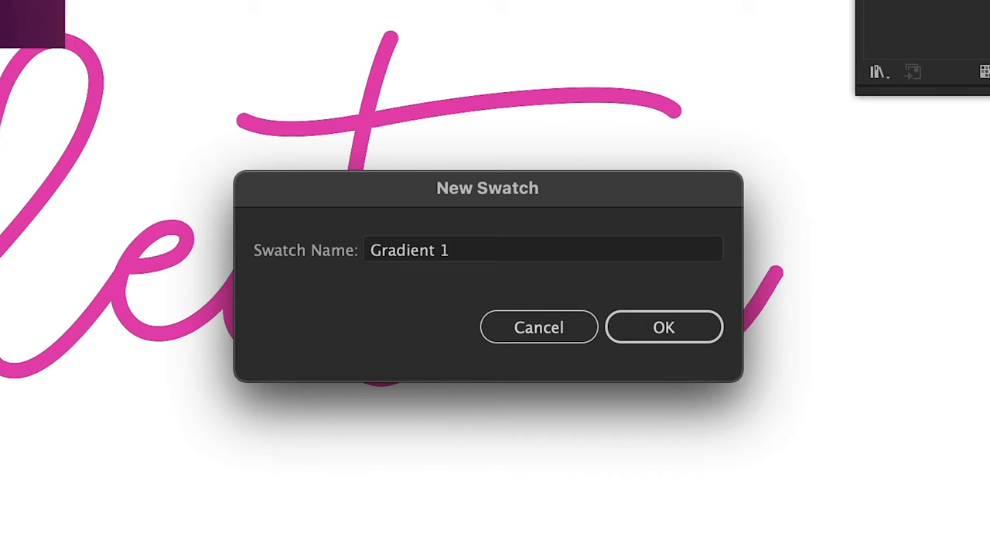
click(664, 327)
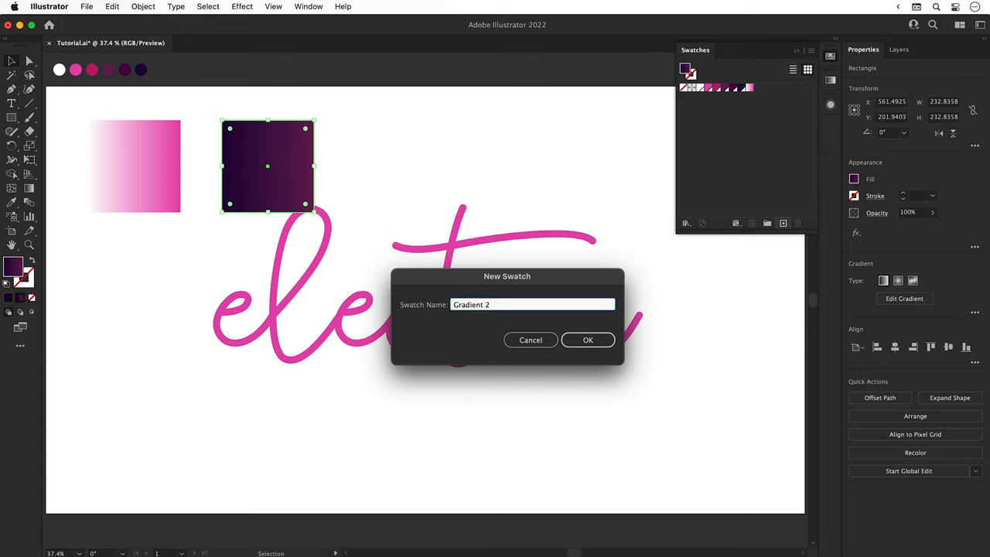
click(588, 340)
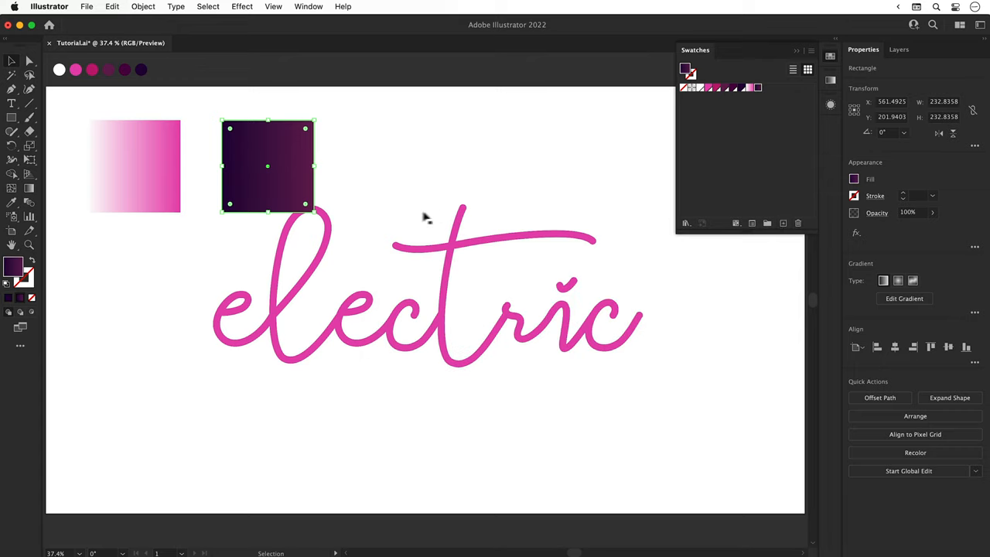
click(160, 186)
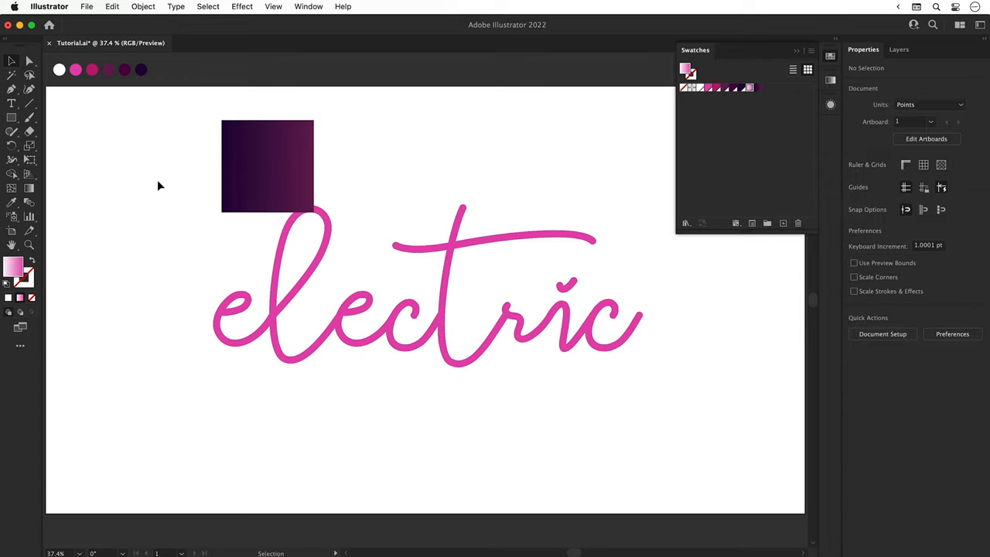
Turn on Smart Guides and snap the purple square to the artboard's top-left corner
drag(267, 167, 103, 143)
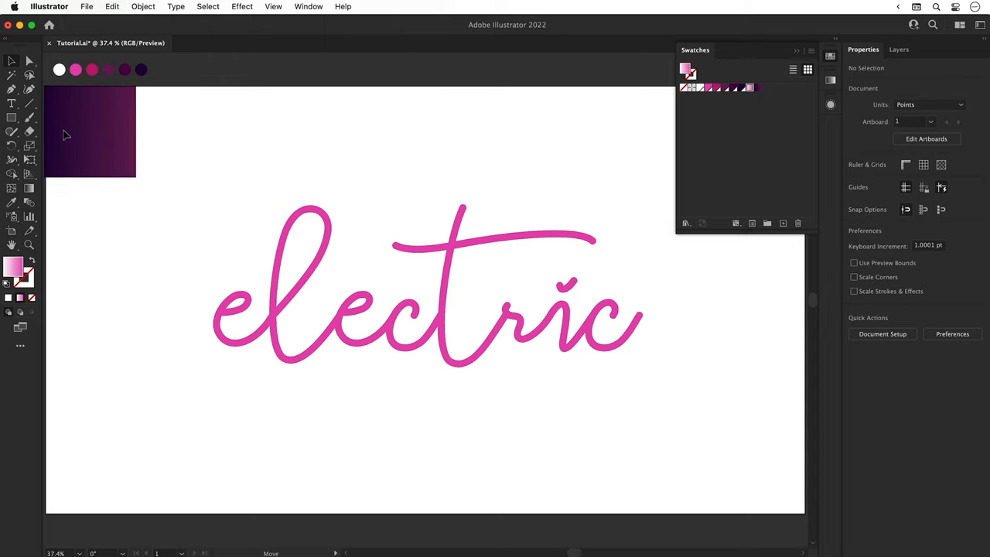
click(91, 131)
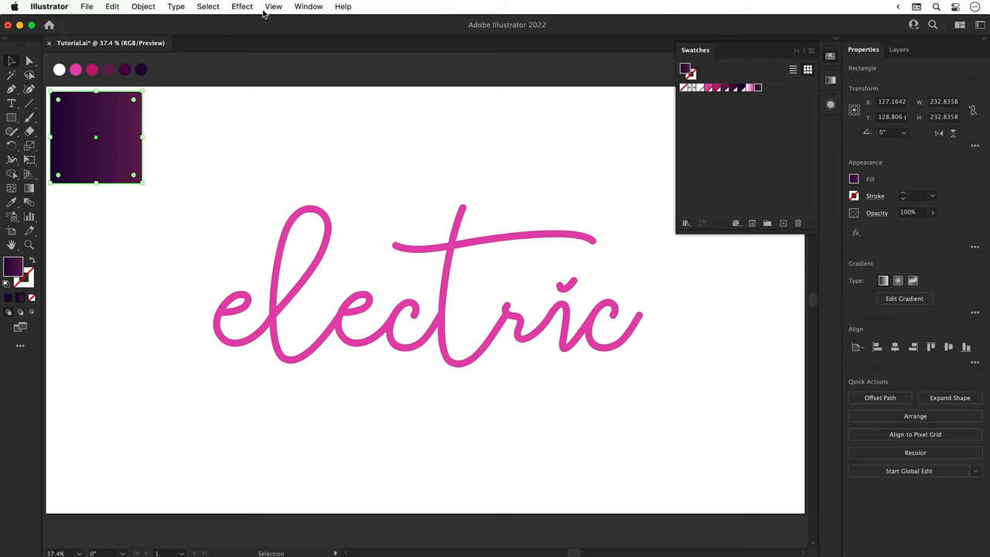
click(273, 6)
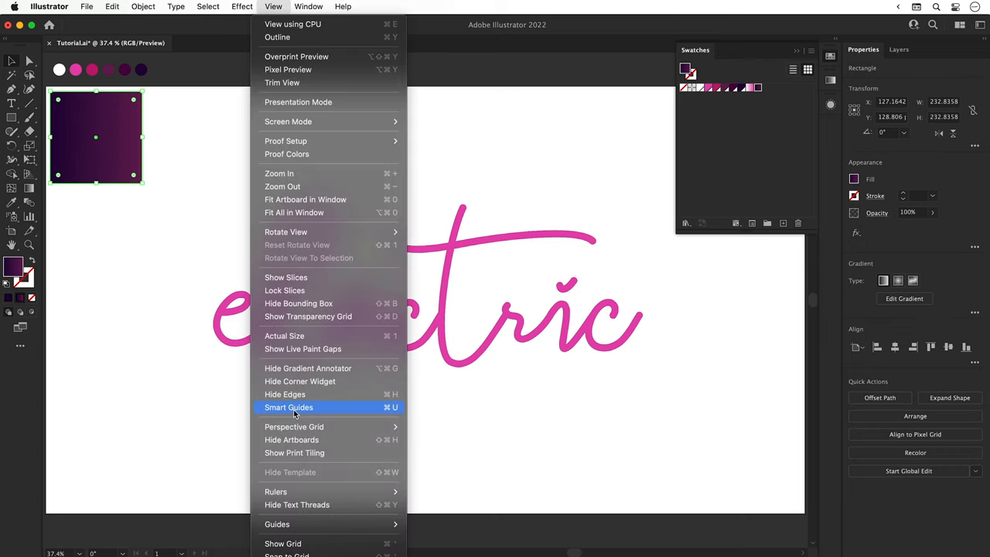
click(289, 406)
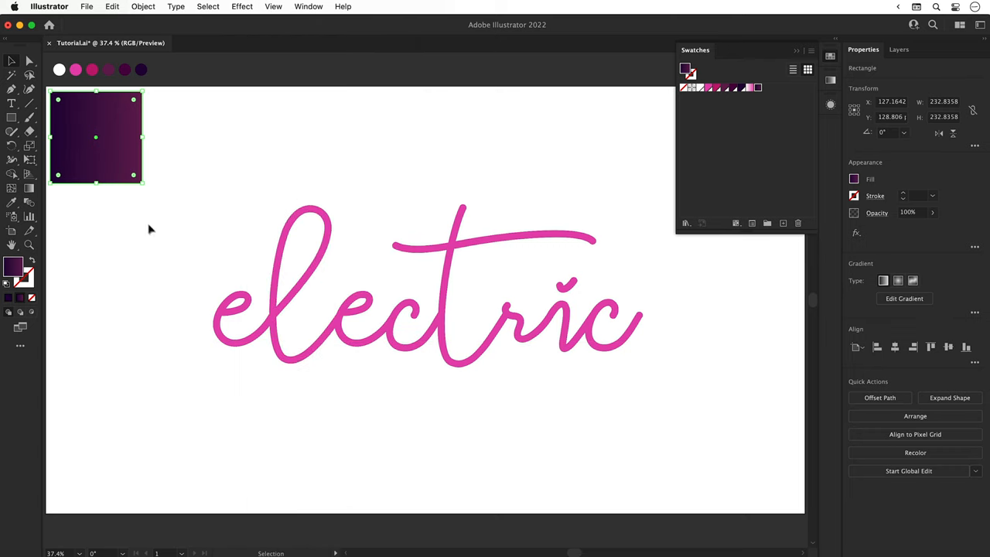
drag(95, 137, 87, 127)
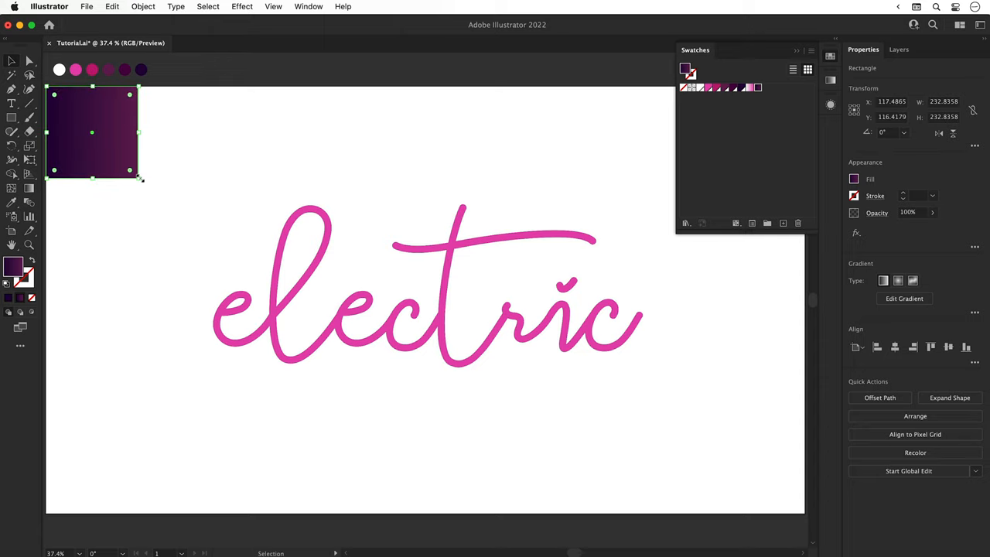
Stretch the purple square over the whole artboard and send it to the back
drag(142, 180, 802, 514)
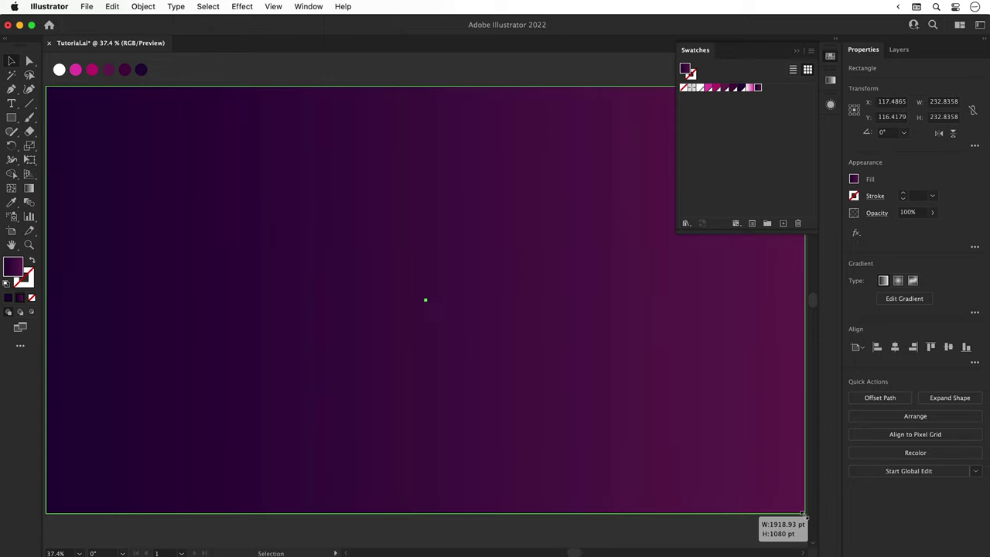
click(425, 300)
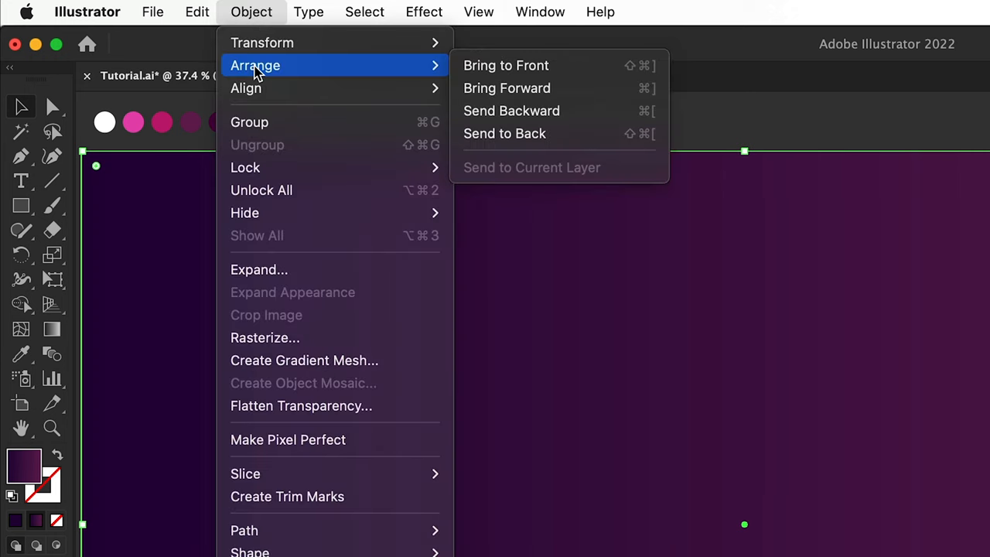
mouse_move(504, 133)
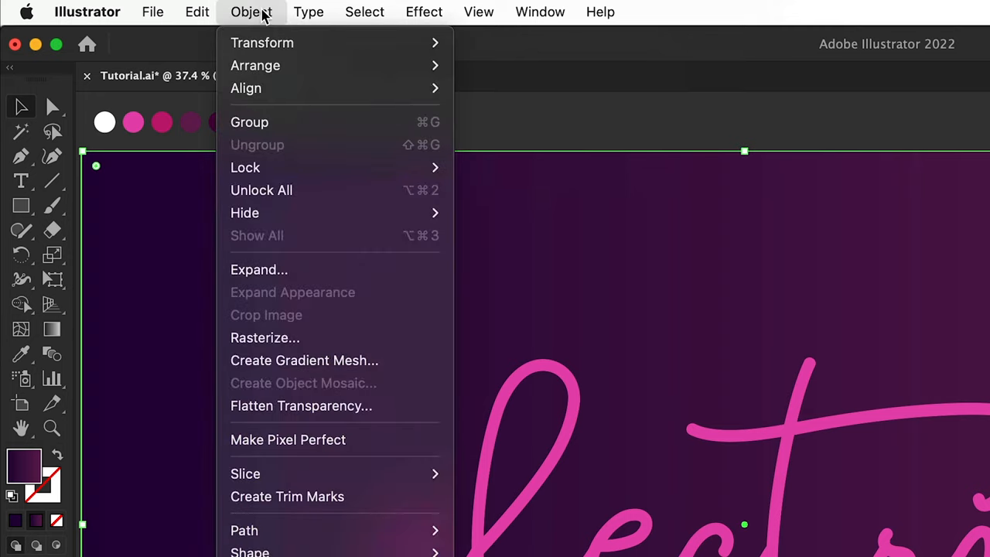
click(476, 174)
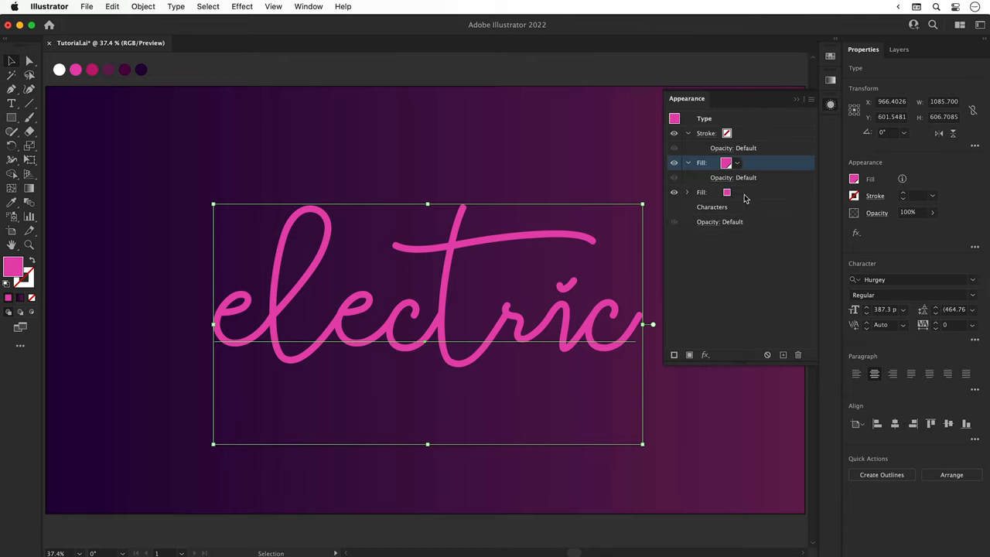
Add a white fill under the pink and transform it by -2 pt, -2 pt
click(736, 191)
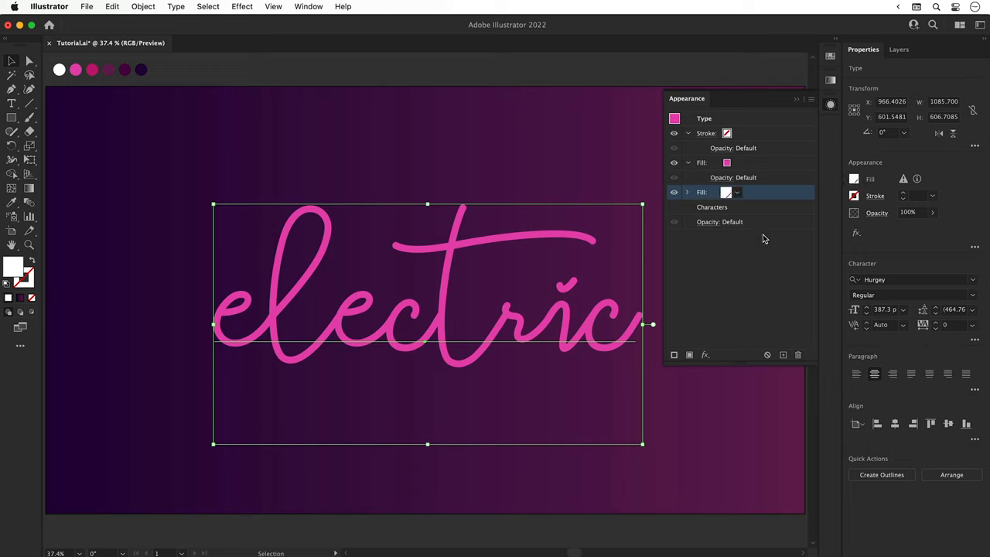
click(688, 192)
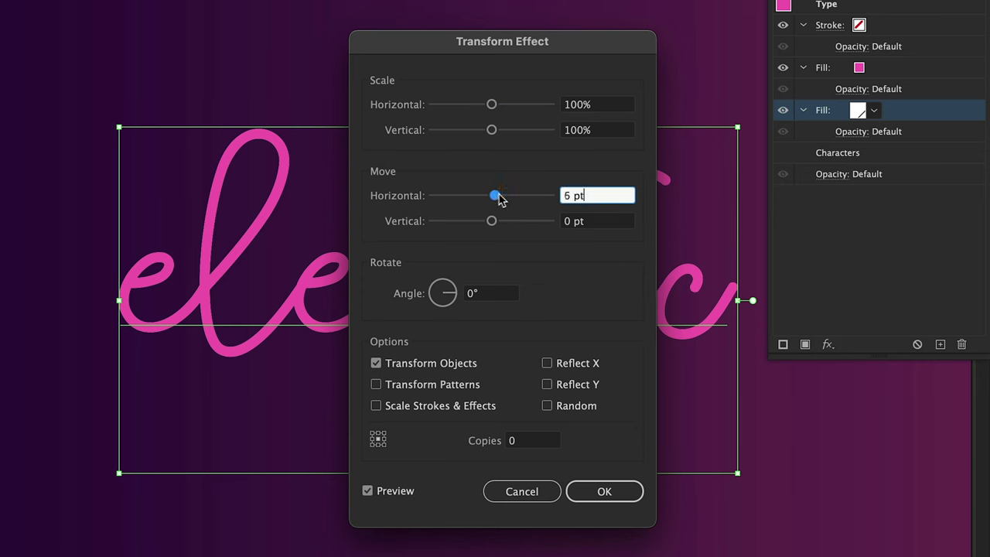
drag(495, 195, 518, 194)
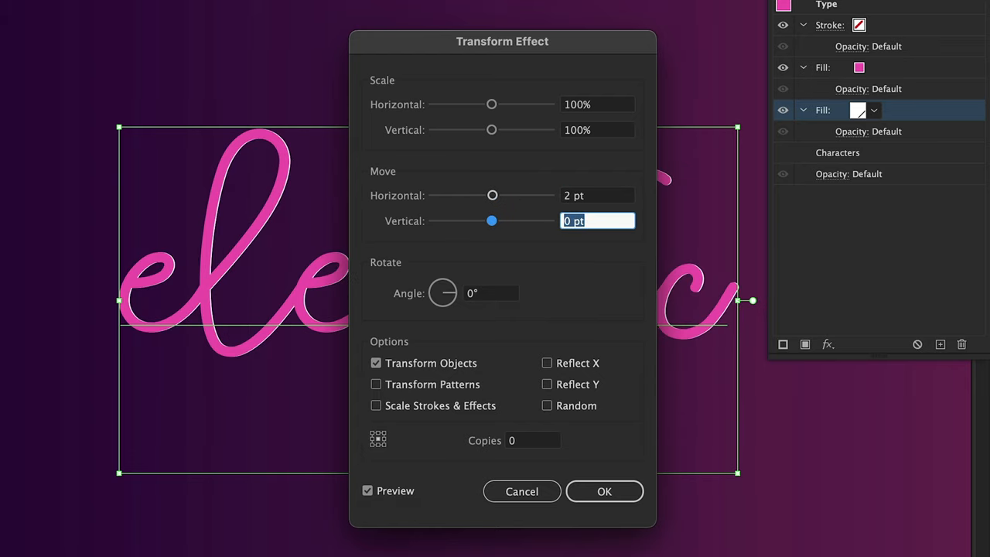
click(597, 195)
text(-2)
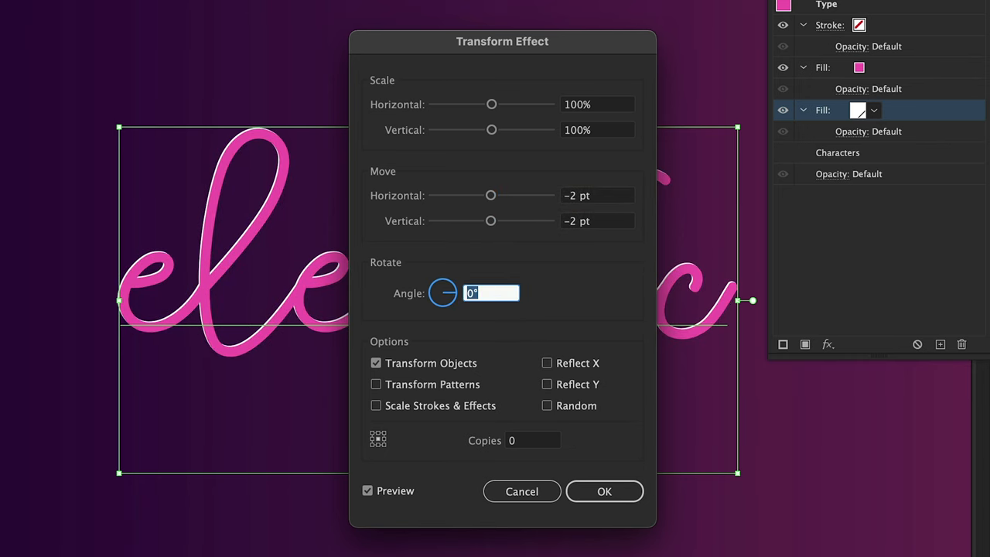
click(604, 491)
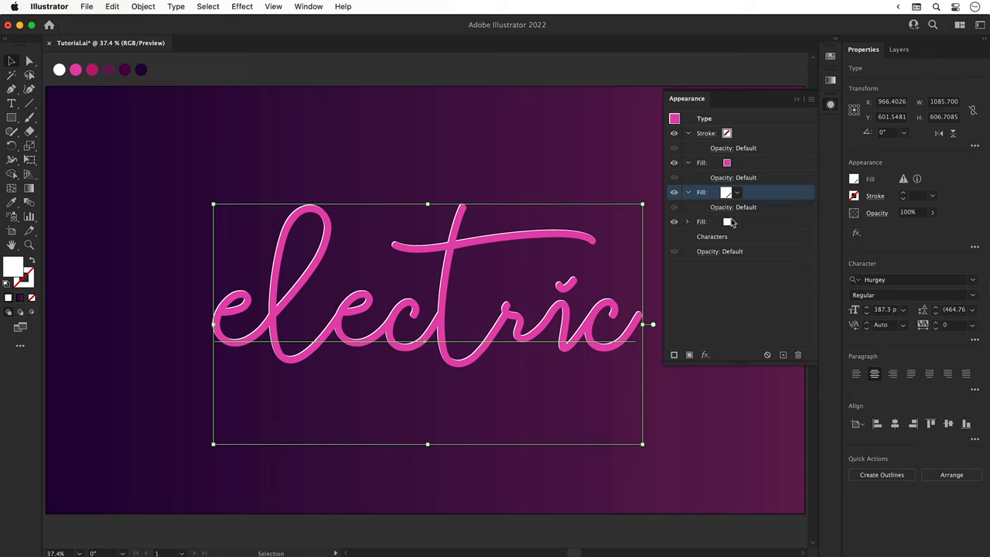
Add a dark pink fill with an outward Offset Path border and duplicate it
click(736, 192)
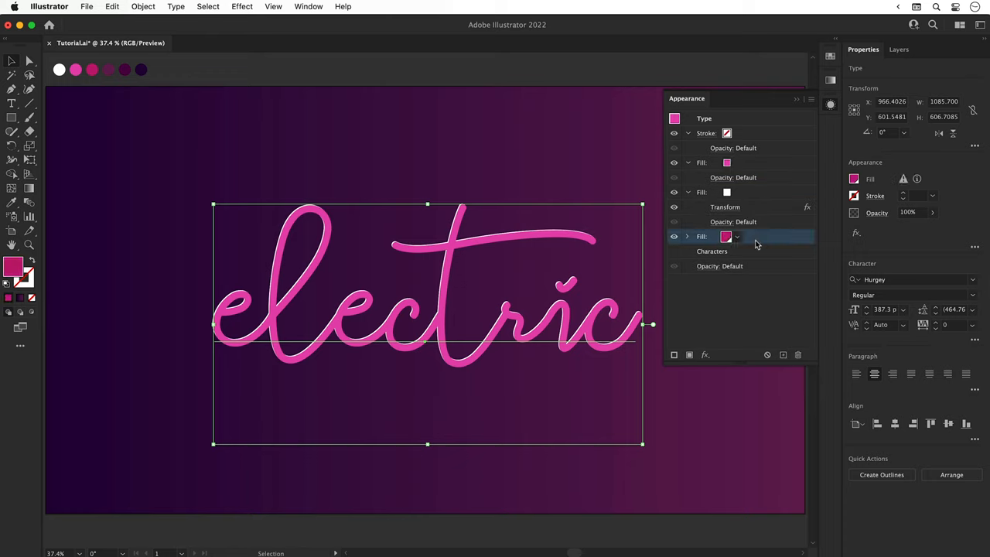
click(704, 355)
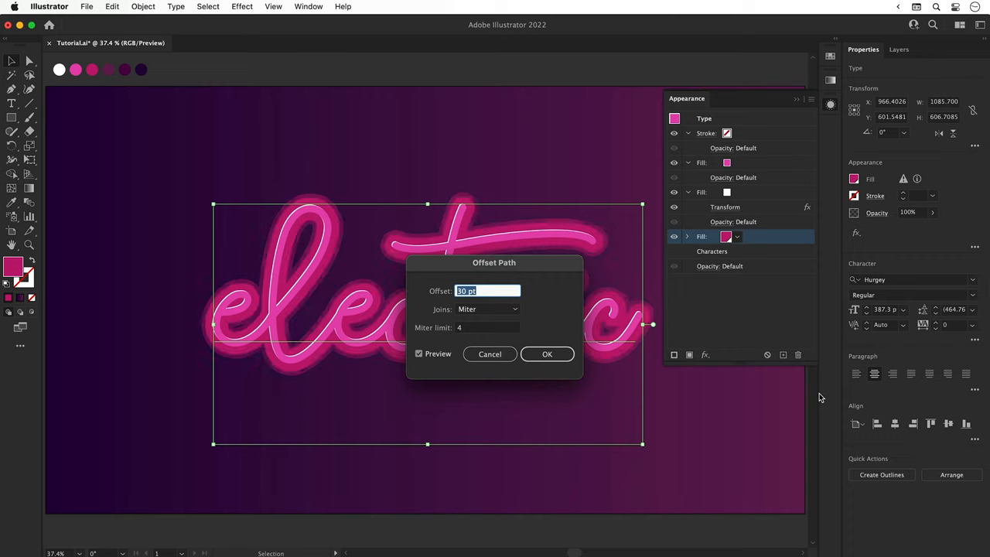
click(546, 353)
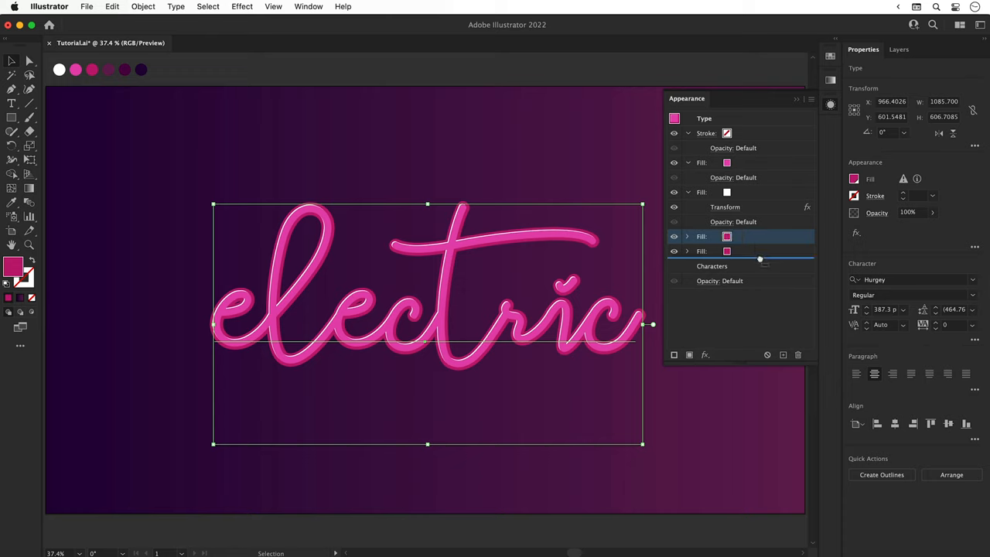
click(702, 251)
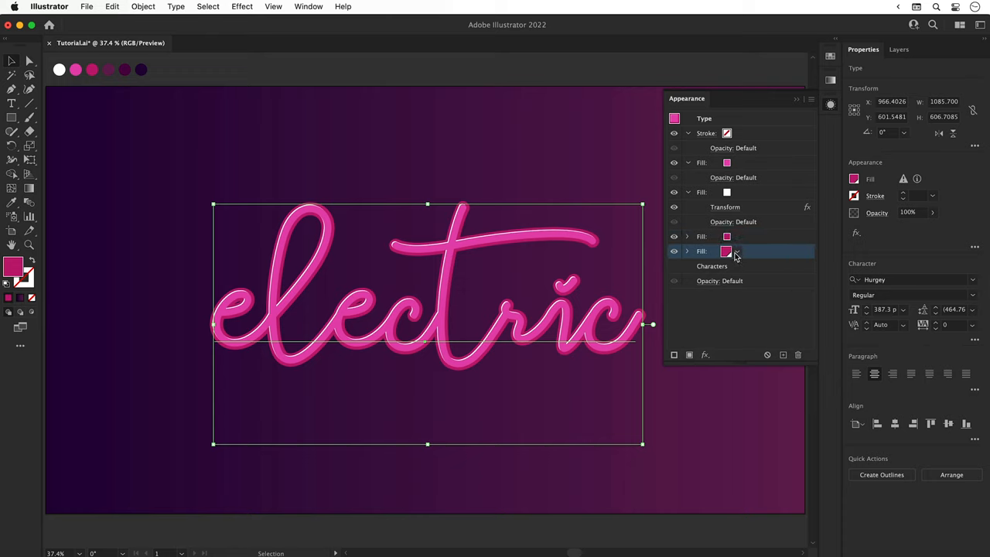
Colour the bottom fills dark purple and shift them 24 pt down-right as duplicated 3D layers
click(736, 250)
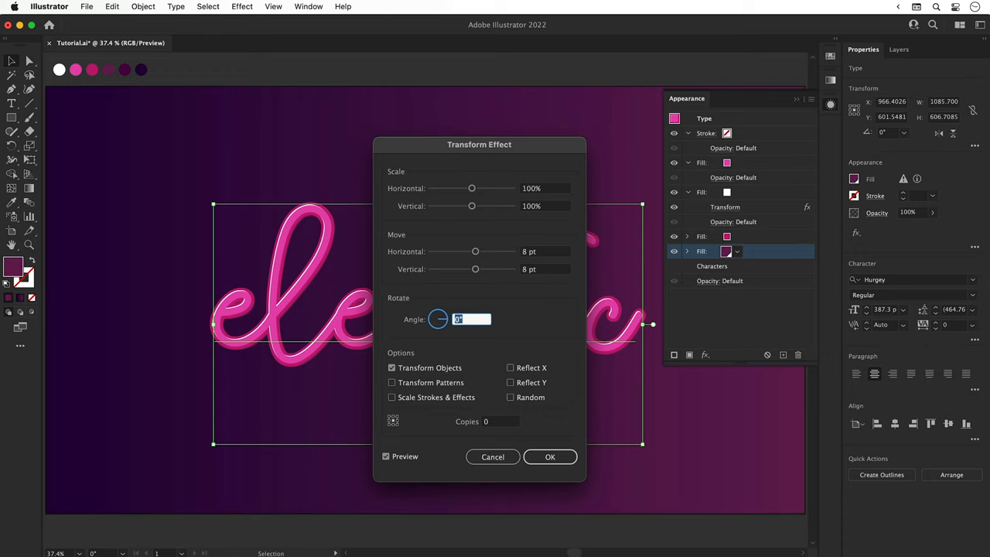
click(541, 252)
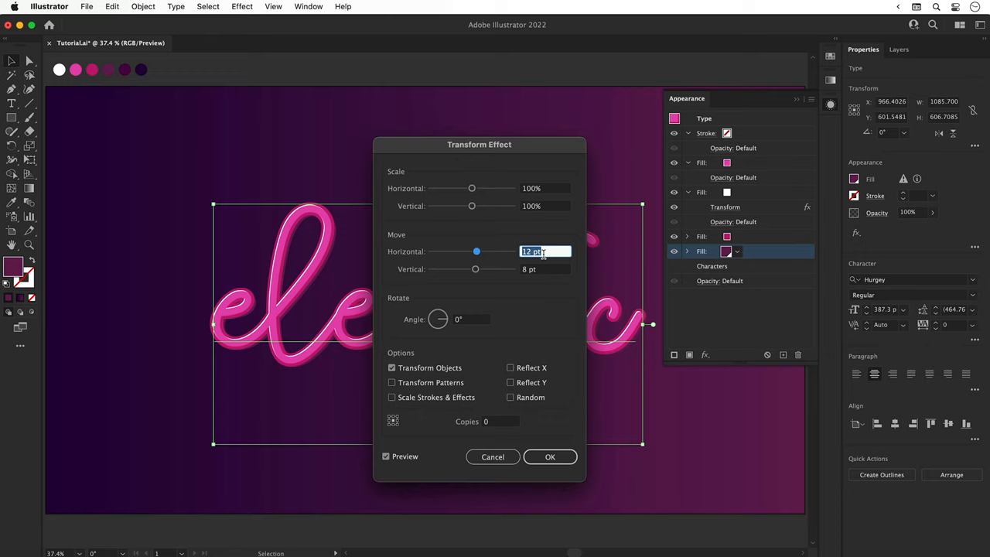
click(550, 457)
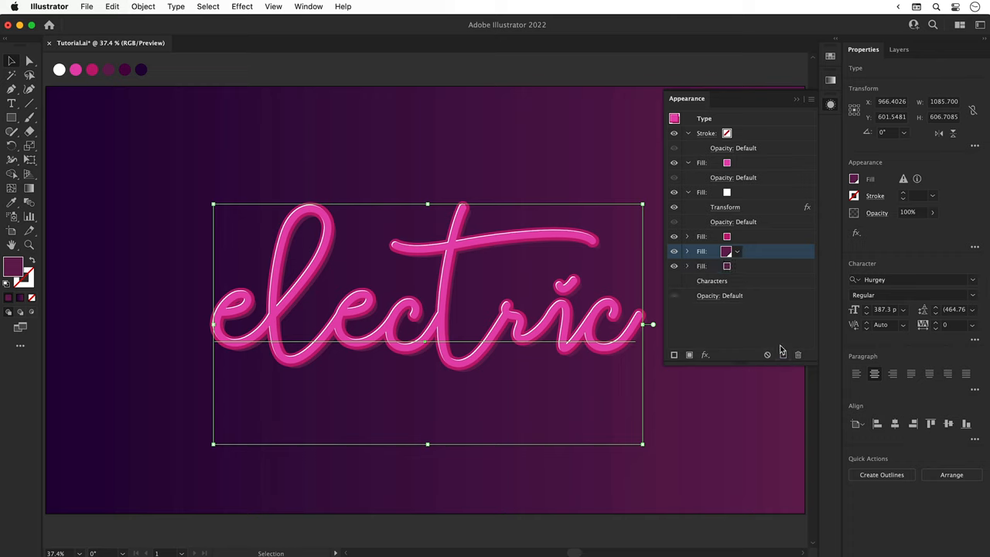
click(735, 266)
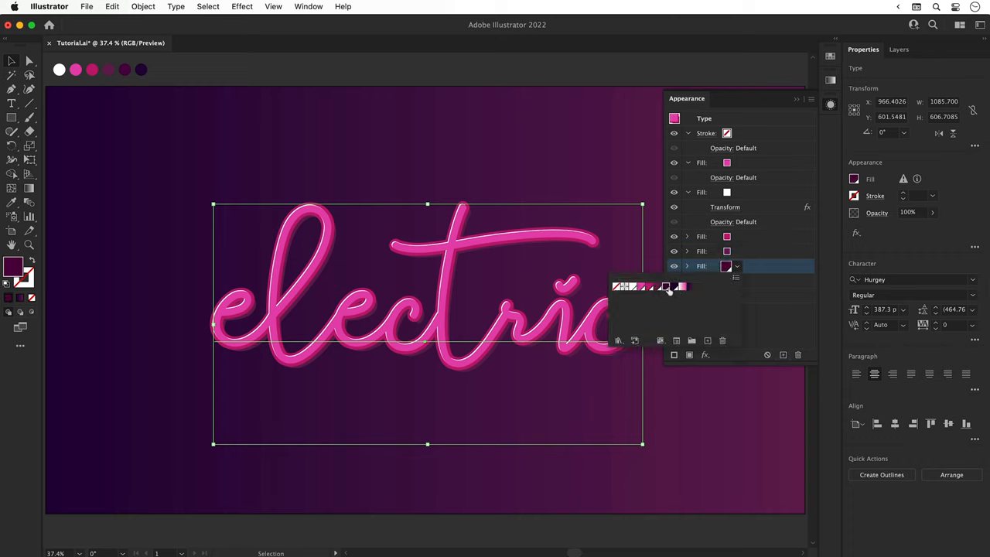
click(687, 265)
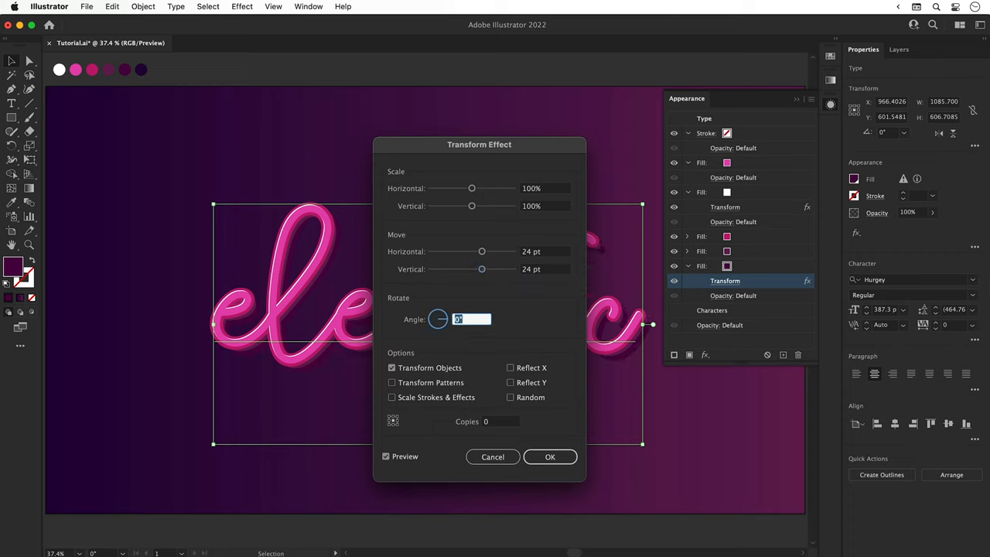
click(550, 456)
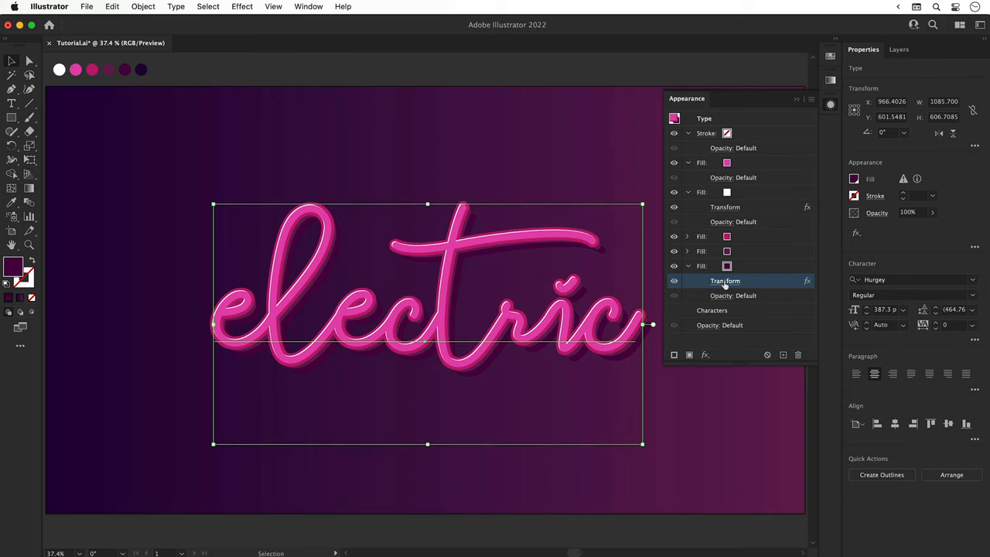
Add a black Multiply drop shadow (50%, X/Y 7 pt, blur 14 pt) to the bottom fill
click(704, 355)
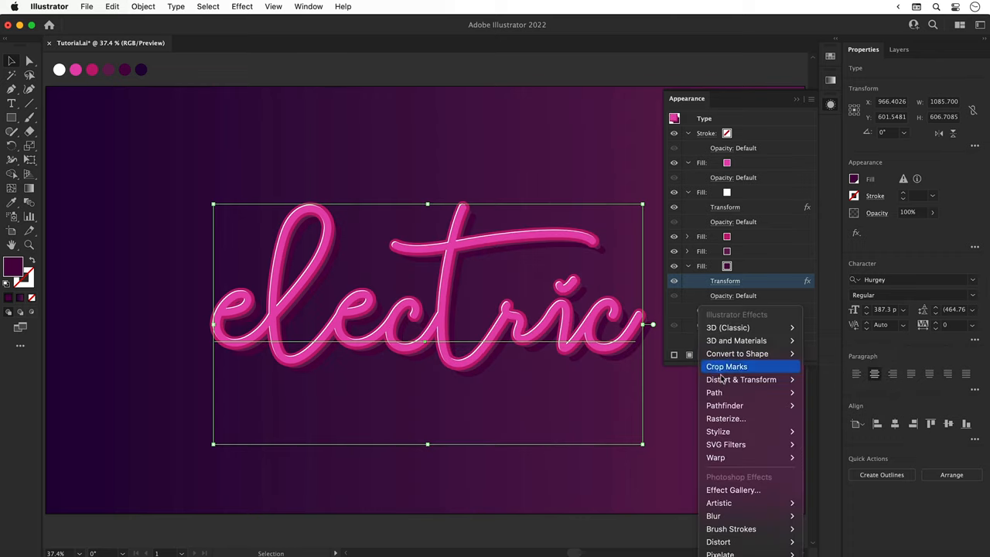
mouse_move(718, 431)
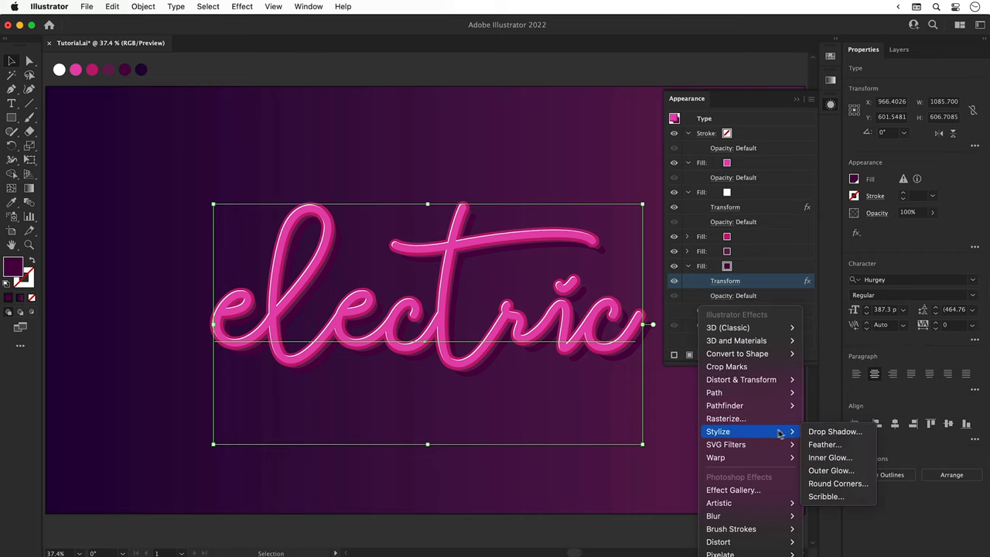
click(834, 430)
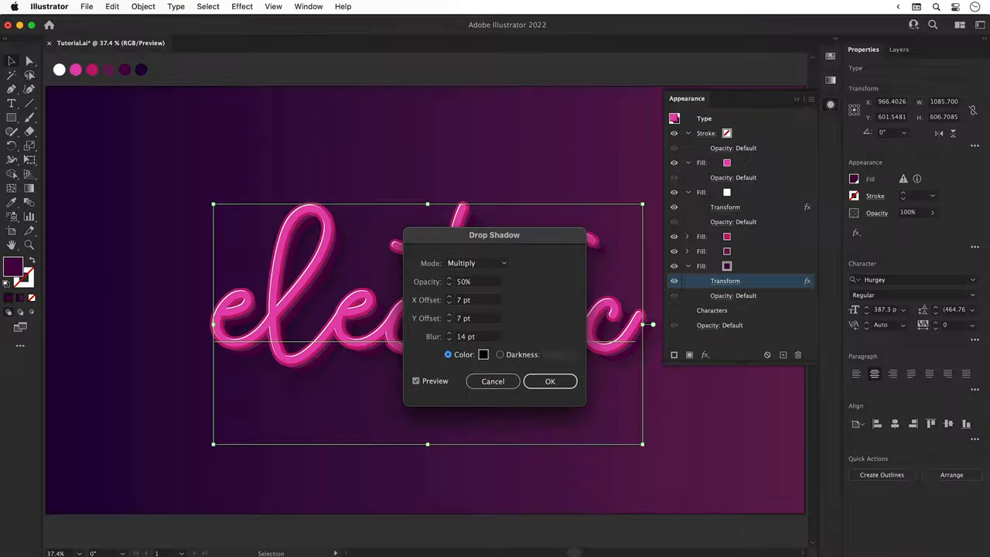
click(550, 381)
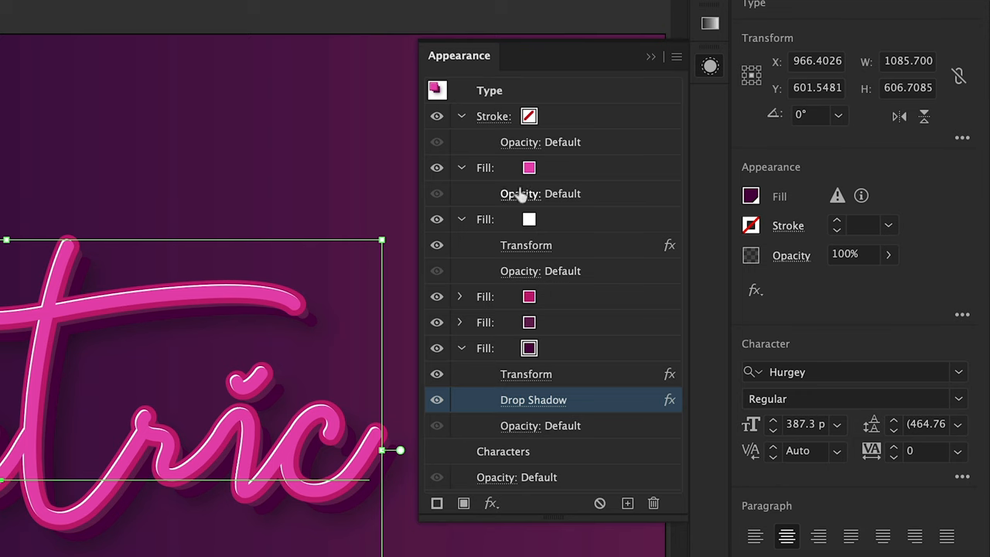
Give the top fill a −120° light pink-to-pink gradient, sliding the pink stop toward 65%
click(546, 167)
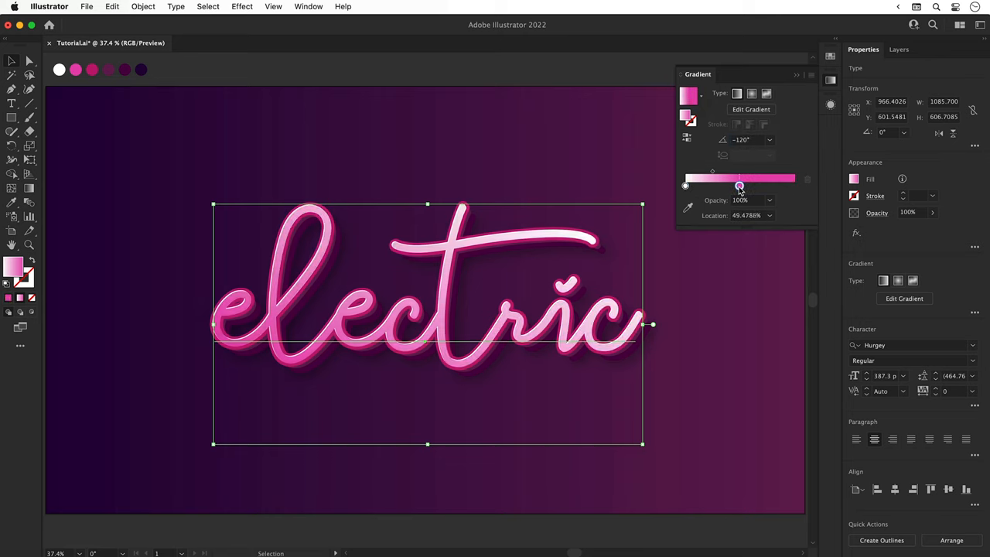
drag(739, 186, 747, 185)
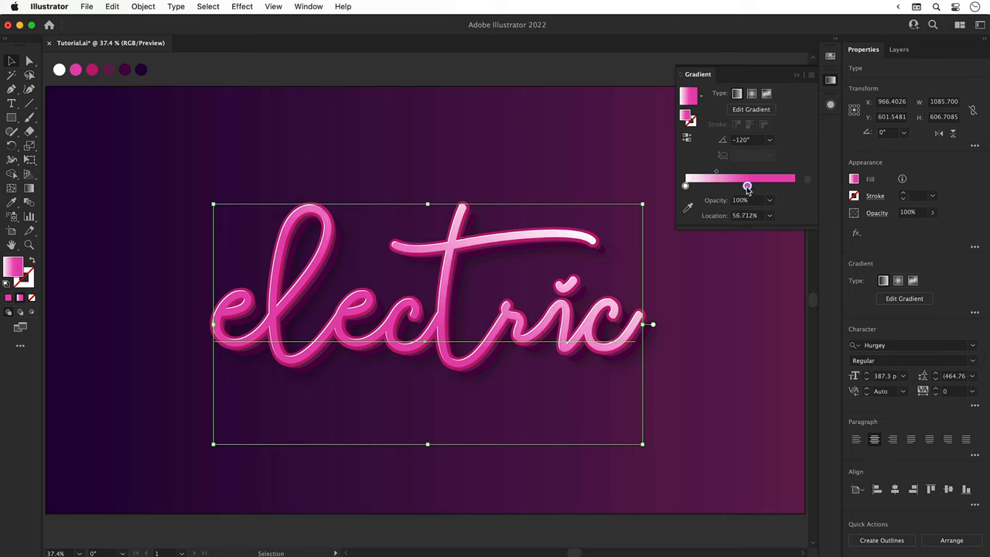
drag(747, 185, 757, 186)
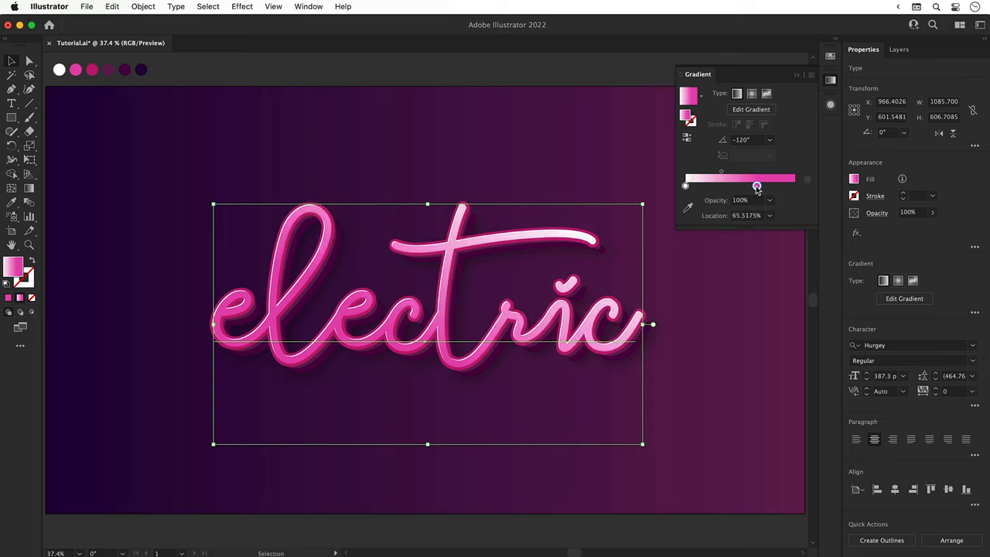
drag(757, 185, 759, 185)
text(he)
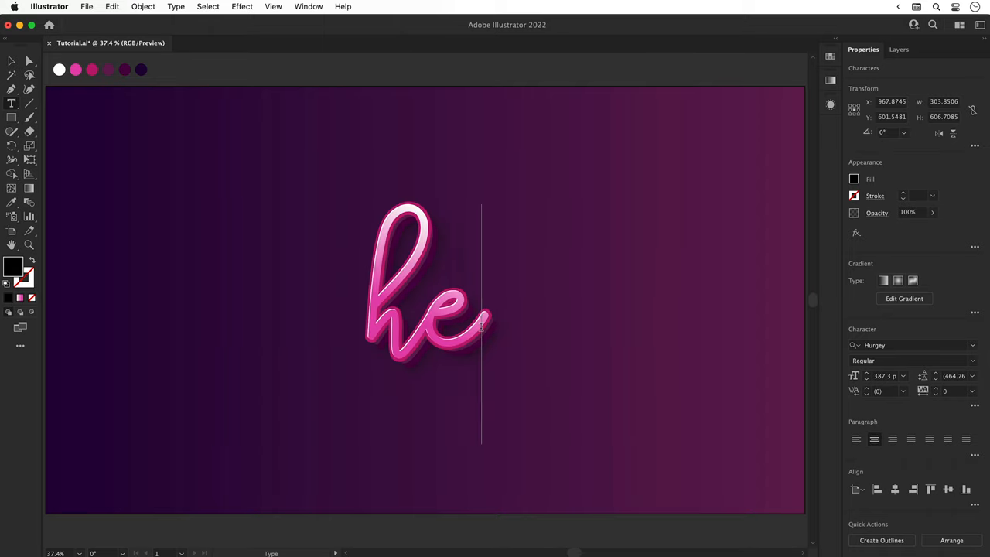
text(lla)
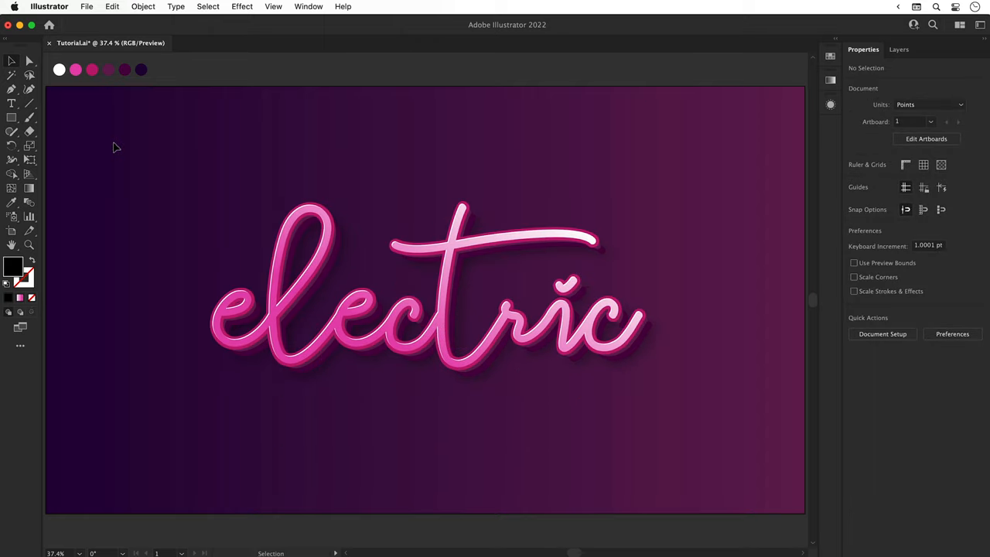
Tint the global White swatch light pink by lowering its RGB slider values
click(830, 55)
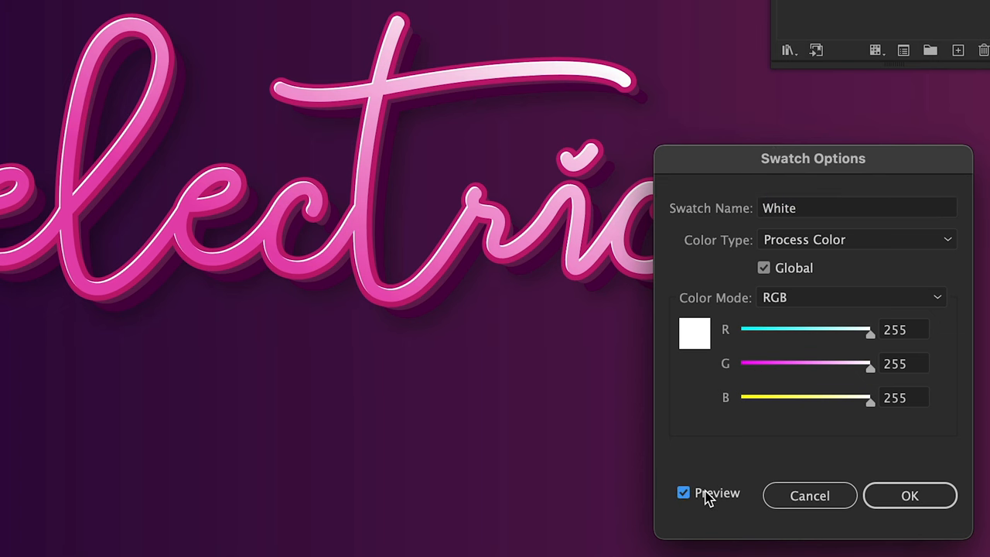
drag(868, 363, 790, 363)
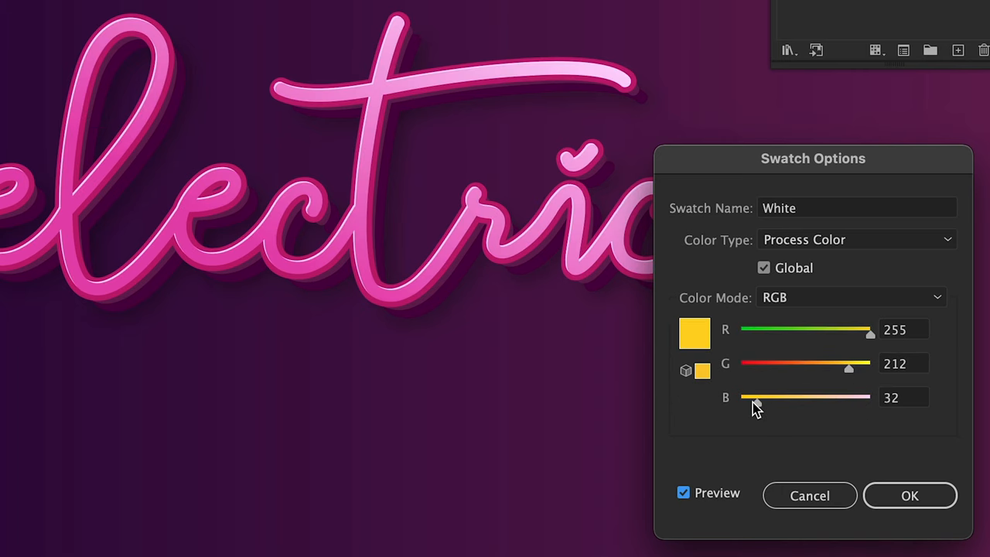
drag(756, 397, 831, 396)
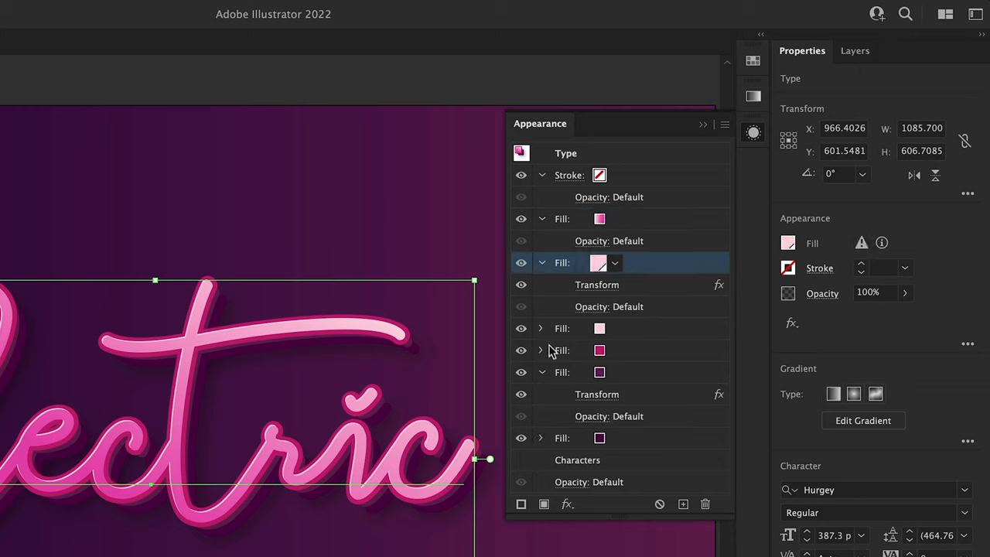
Make the duplicated fill dark purple, offset 2 pt, and blended in Soft Light
click(541, 328)
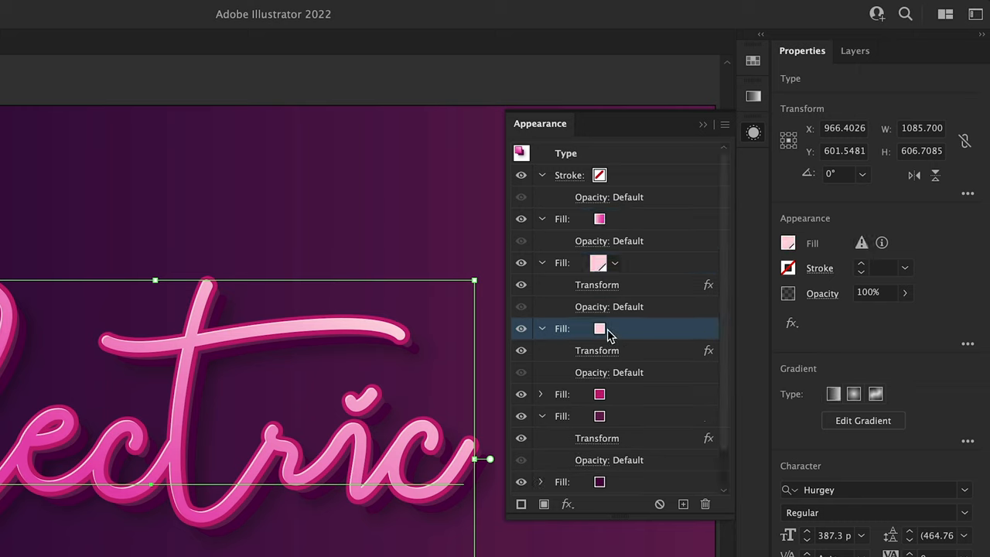
click(615, 327)
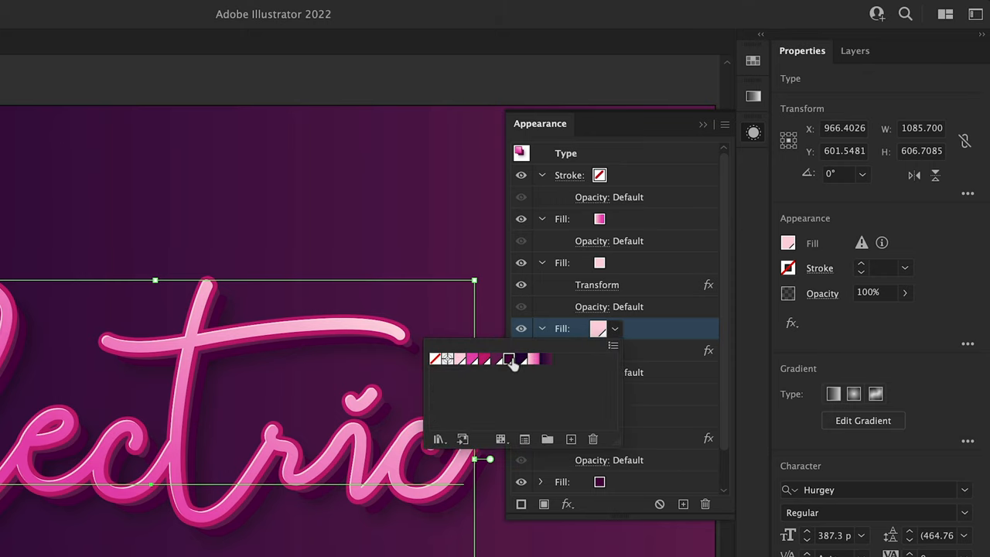
click(509, 358)
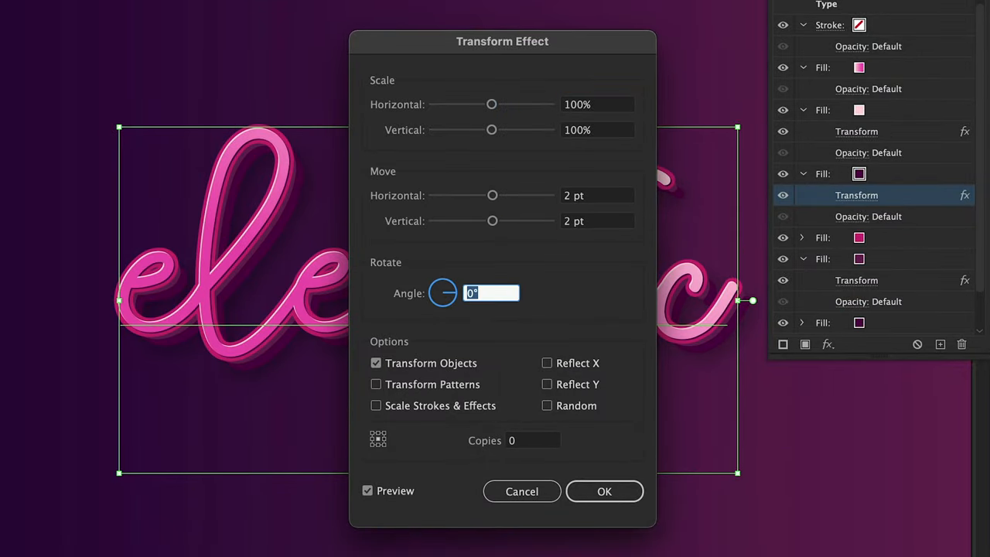
click(604, 491)
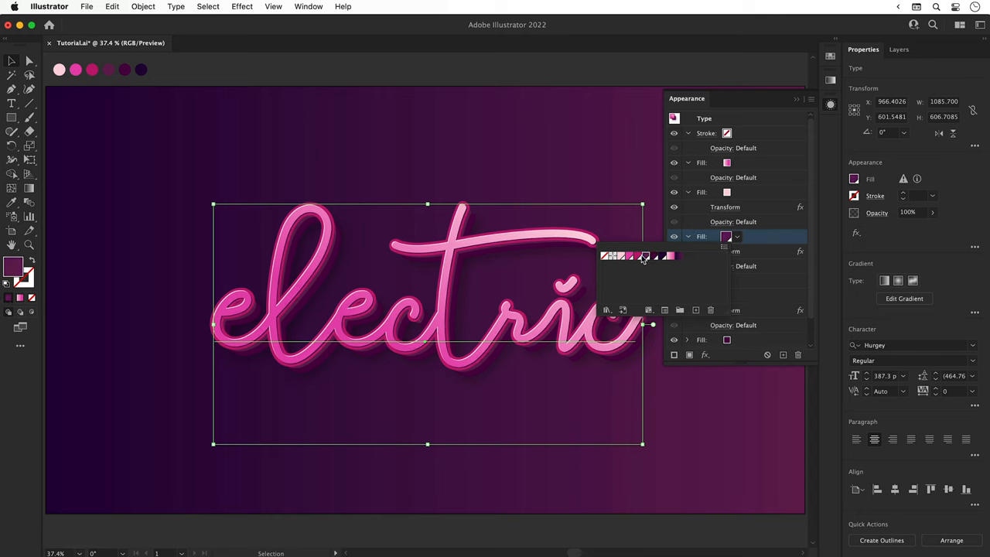
mouse_move(651, 258)
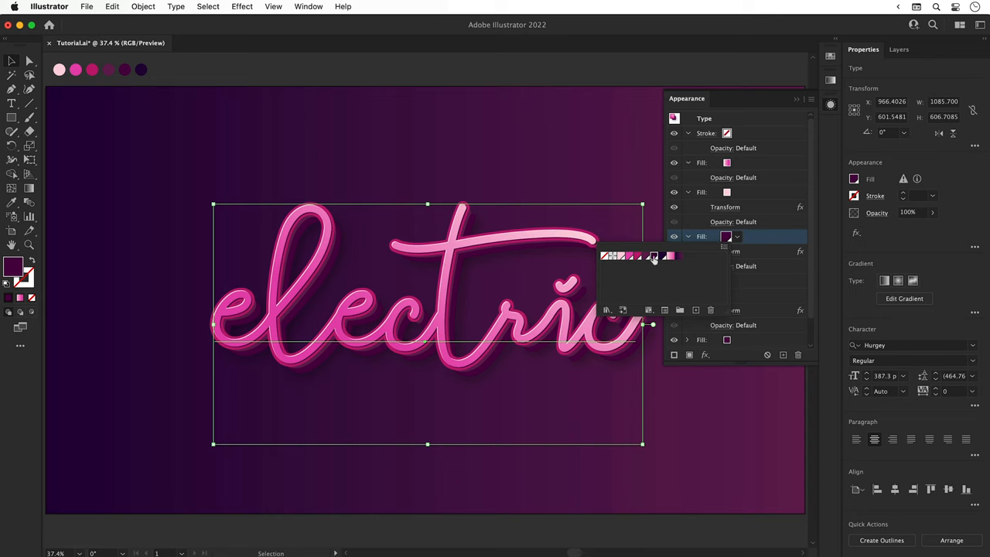
click(732, 266)
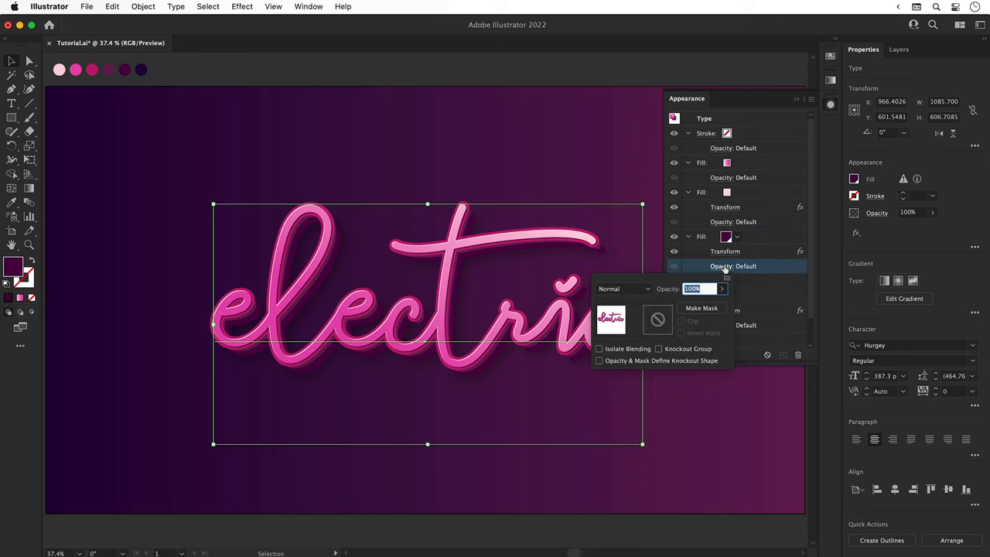
click(623, 289)
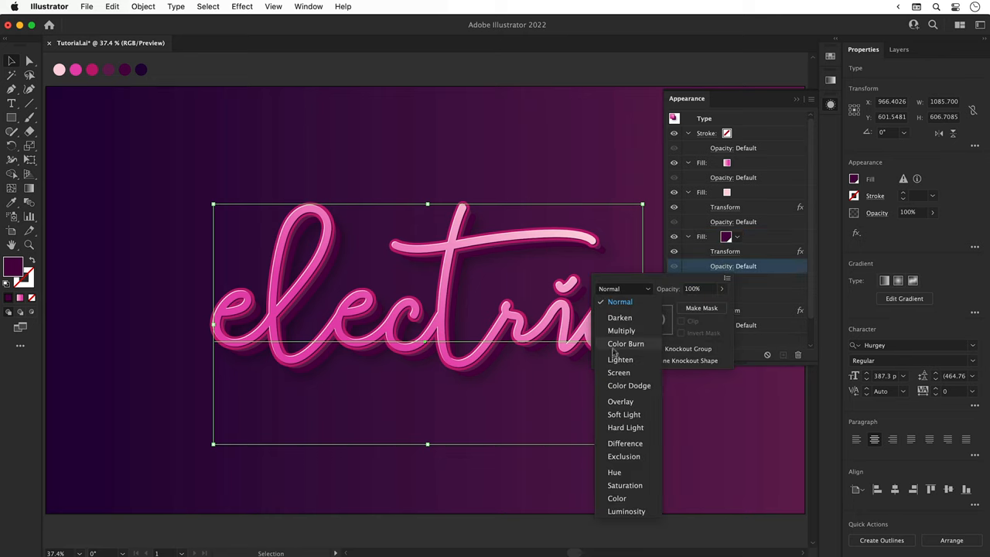
click(624, 413)
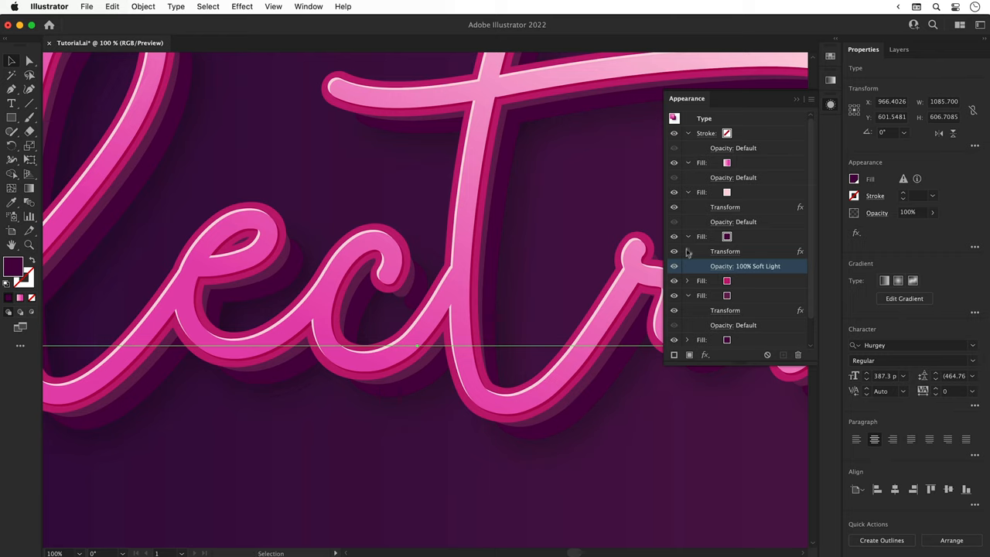
Keep the light pink highlight at Normal blending and lower its opacity to 70%
click(732, 221)
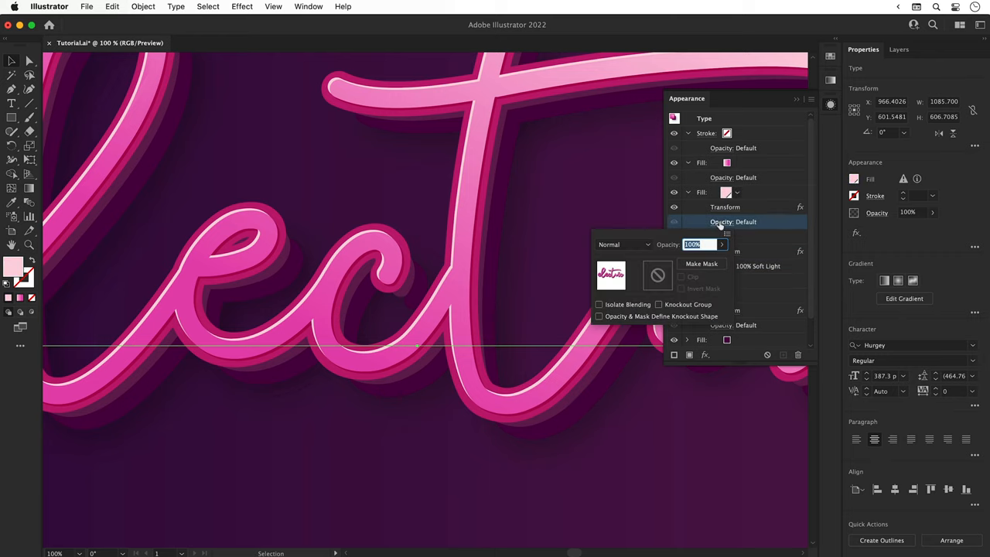
click(623, 244)
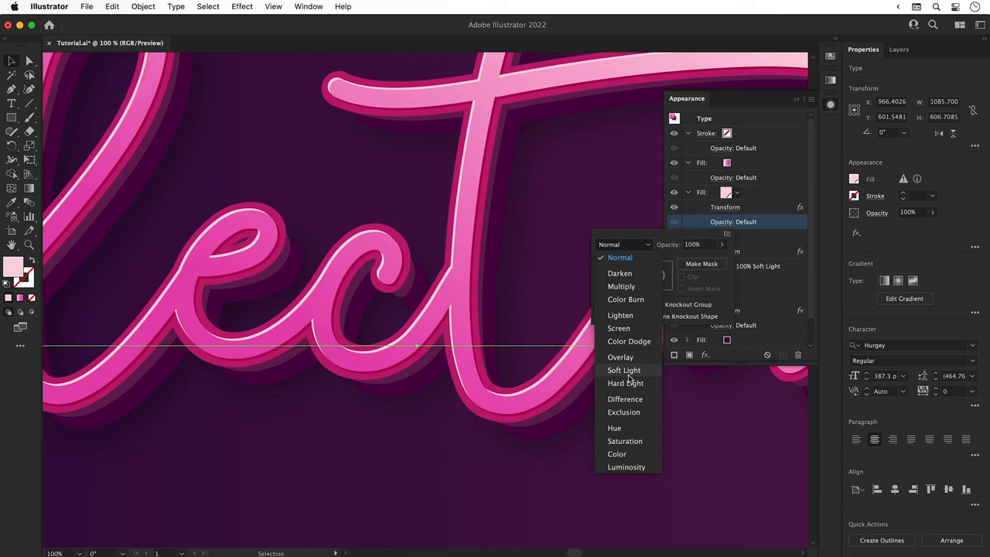
click(623, 370)
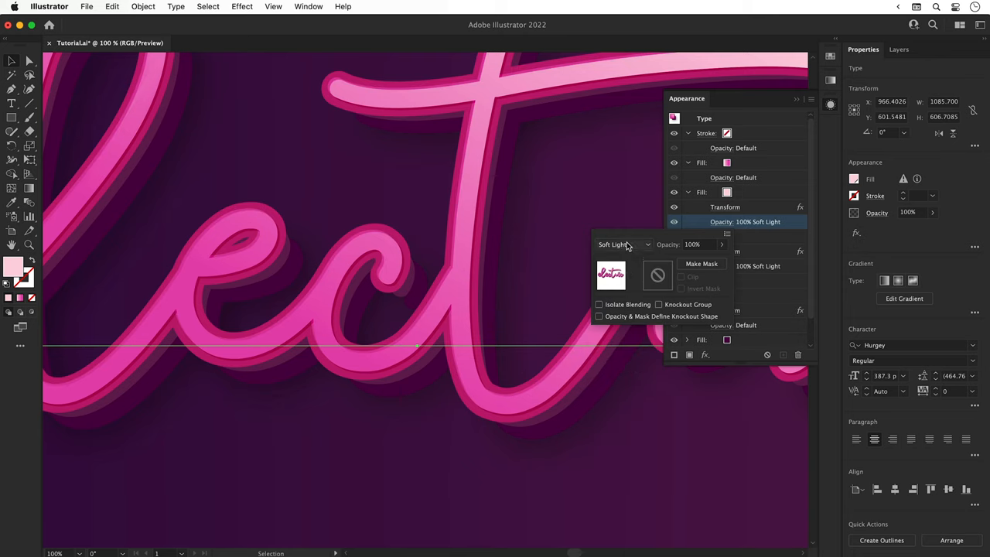
click(609, 244)
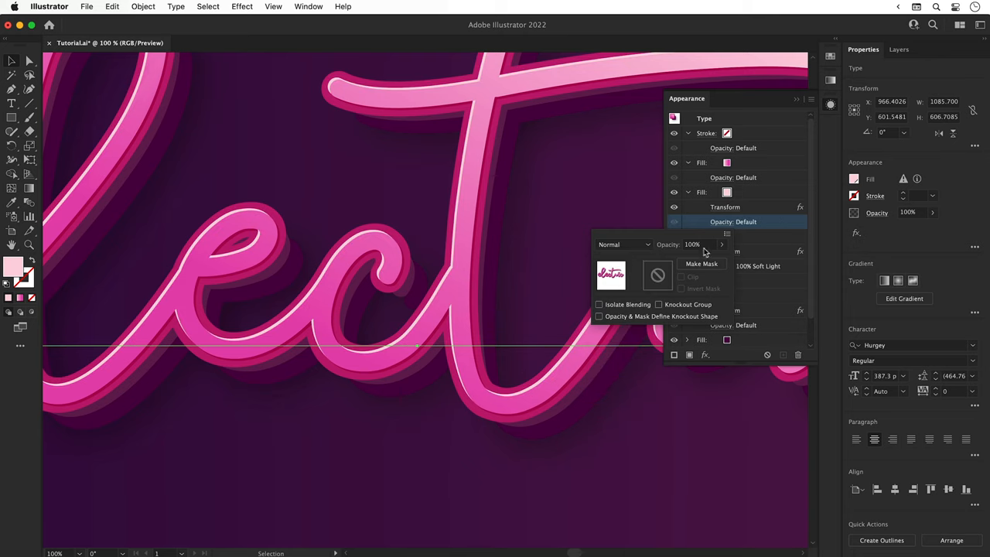
click(705, 259)
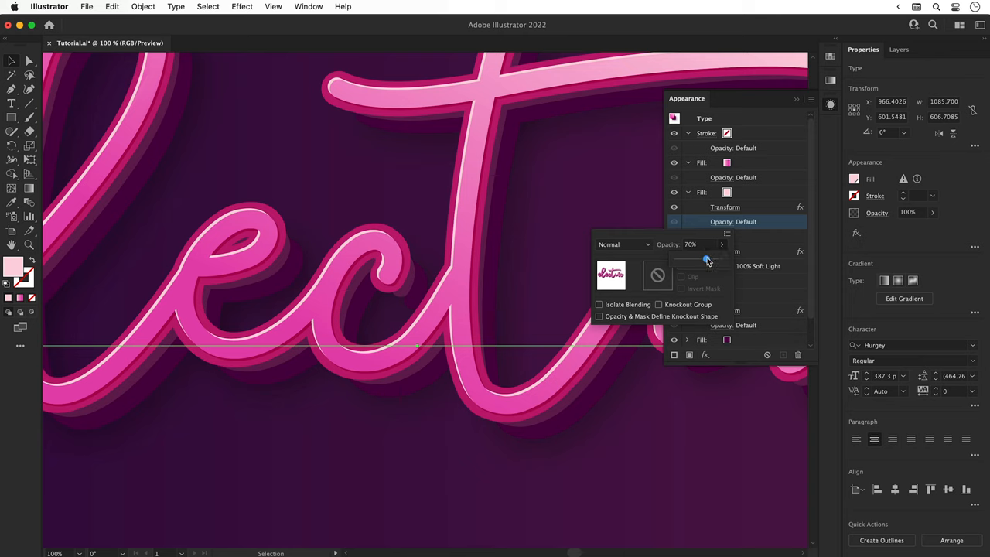